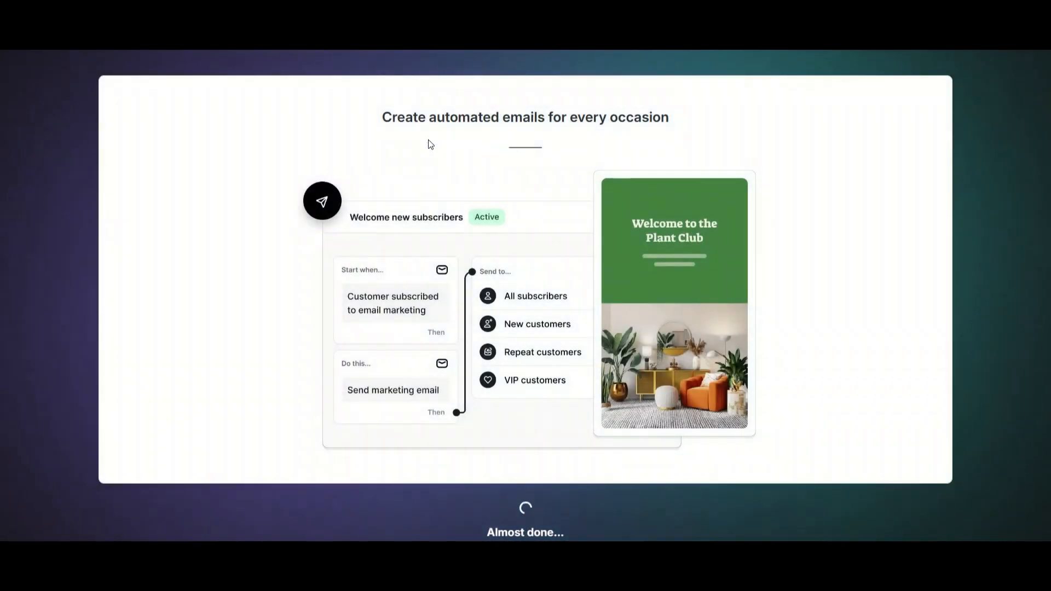
mouse_move(625, 158)
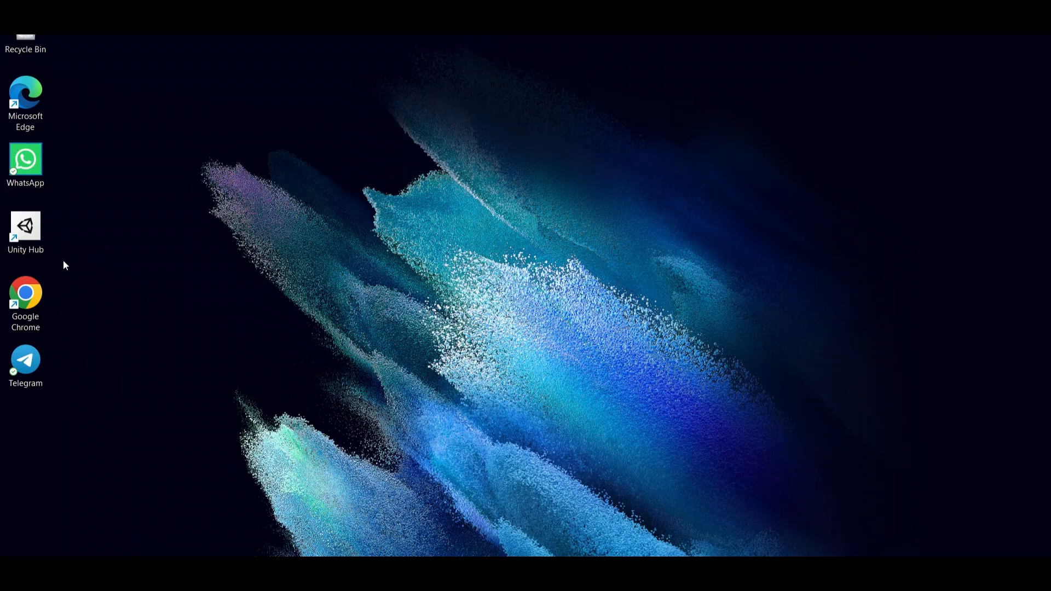
- Launch Chrome, reach shopify.com via the 'shop' suggestion and create the Shopify account
double_click(25, 293)
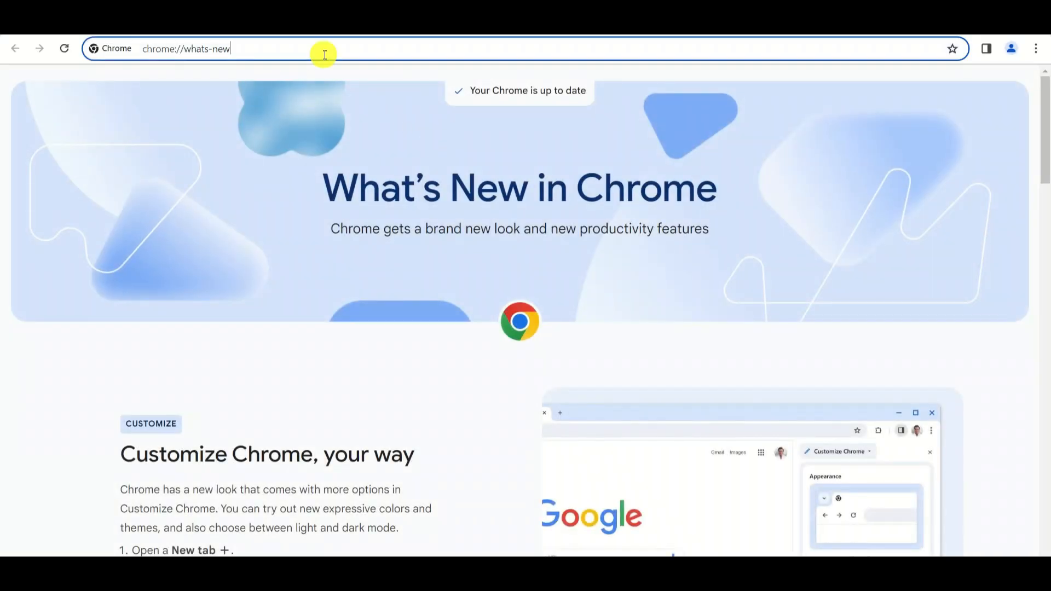
left_click(186, 48)
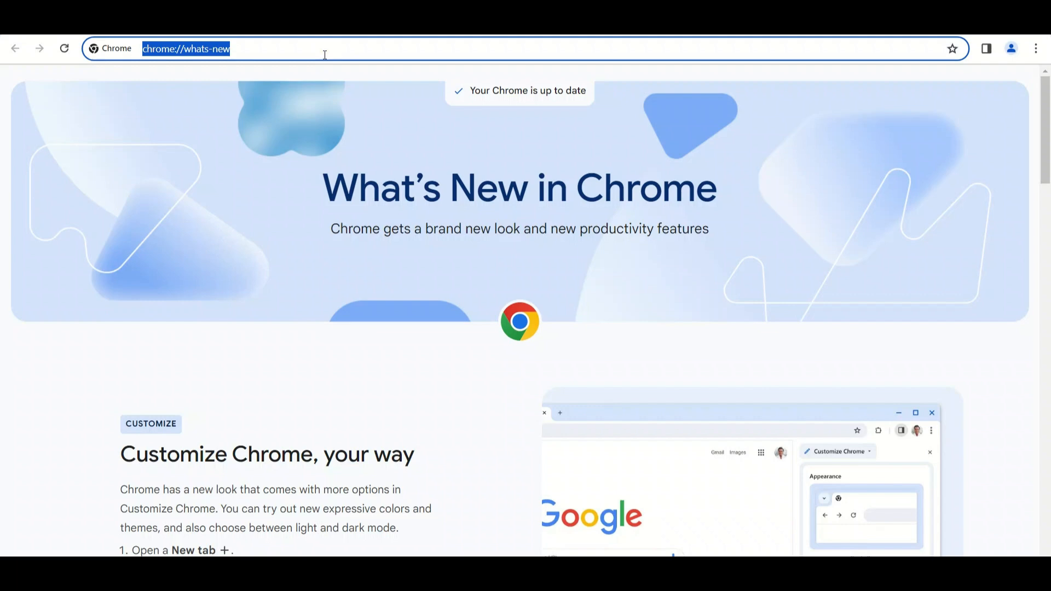
type("shop")
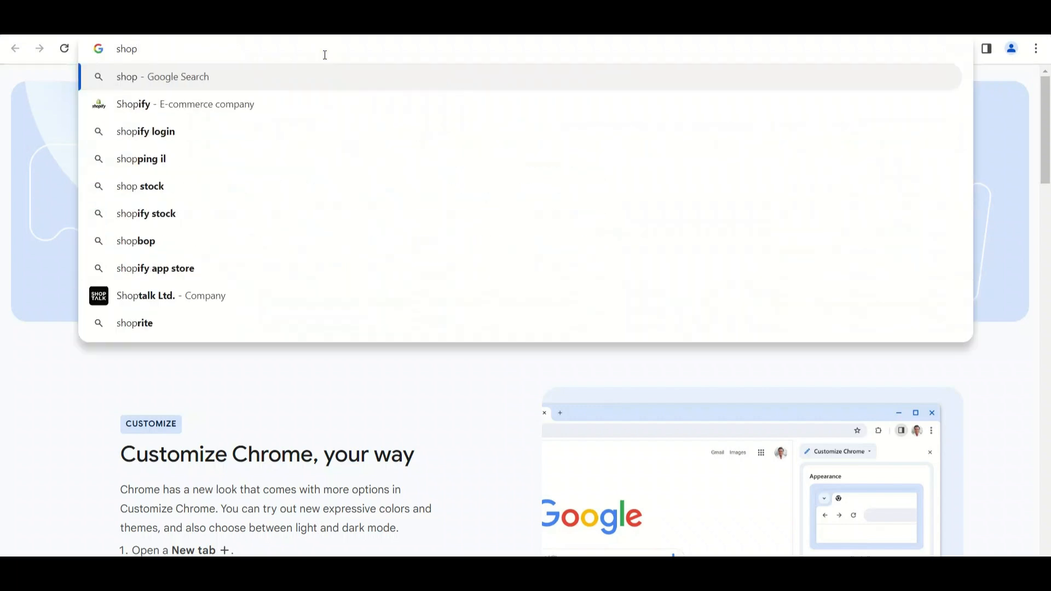
left_click(185, 104)
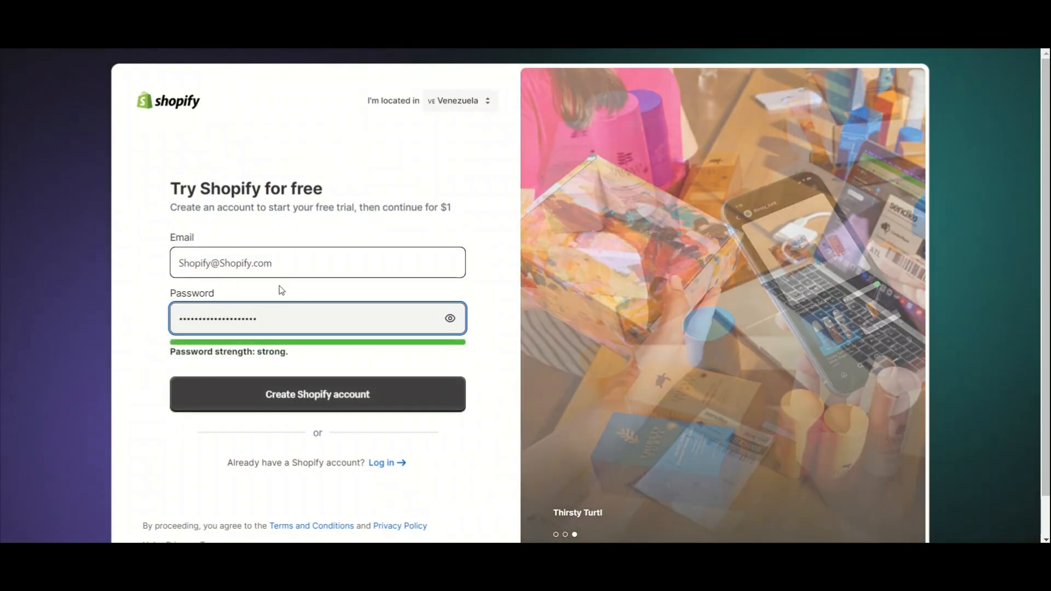
left_click(316, 394)
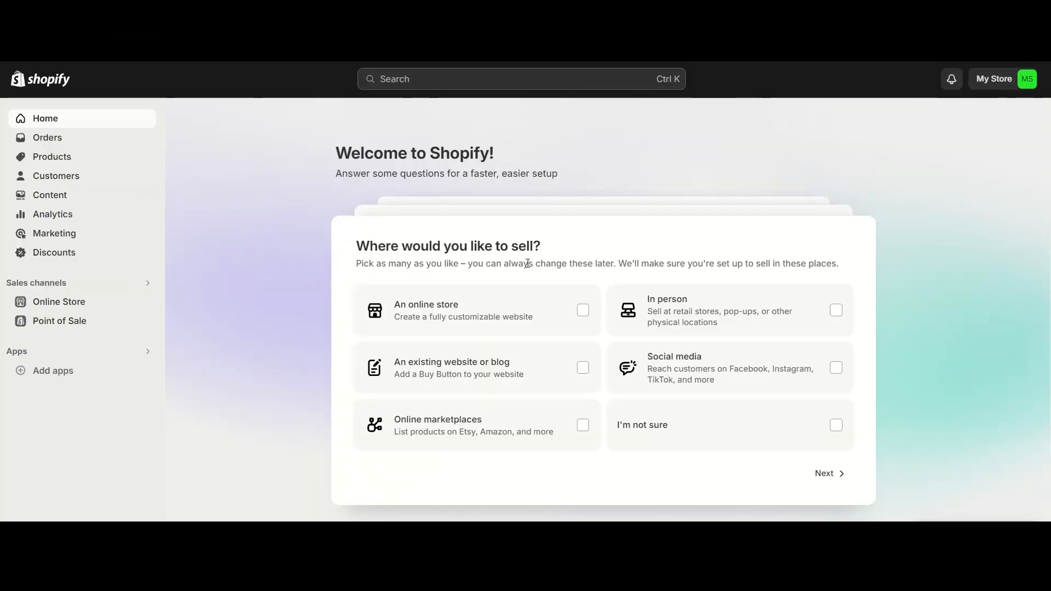
mouse_move(666, 310)
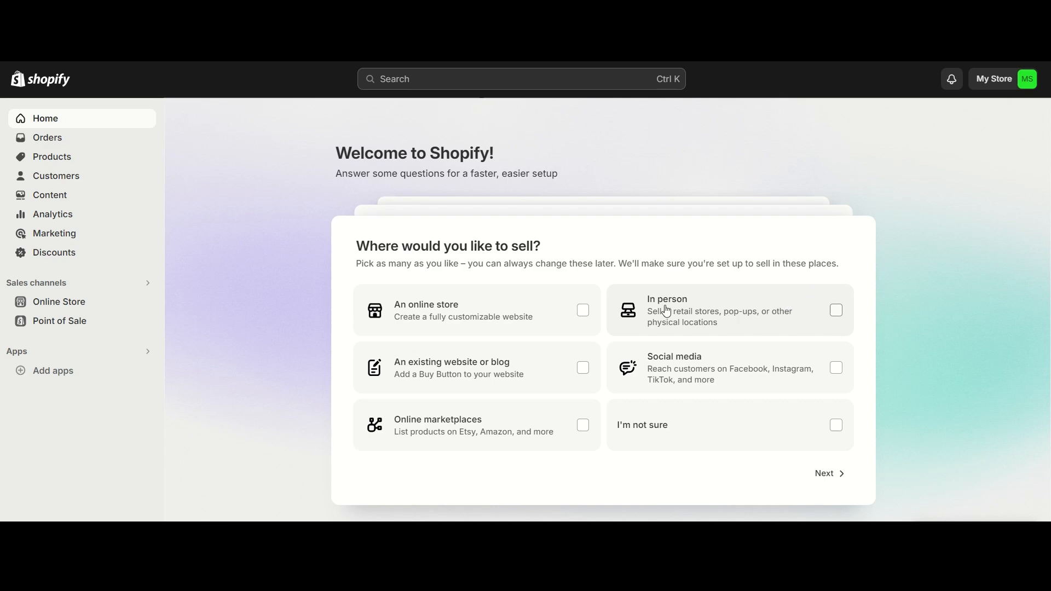
mouse_move(677, 317)
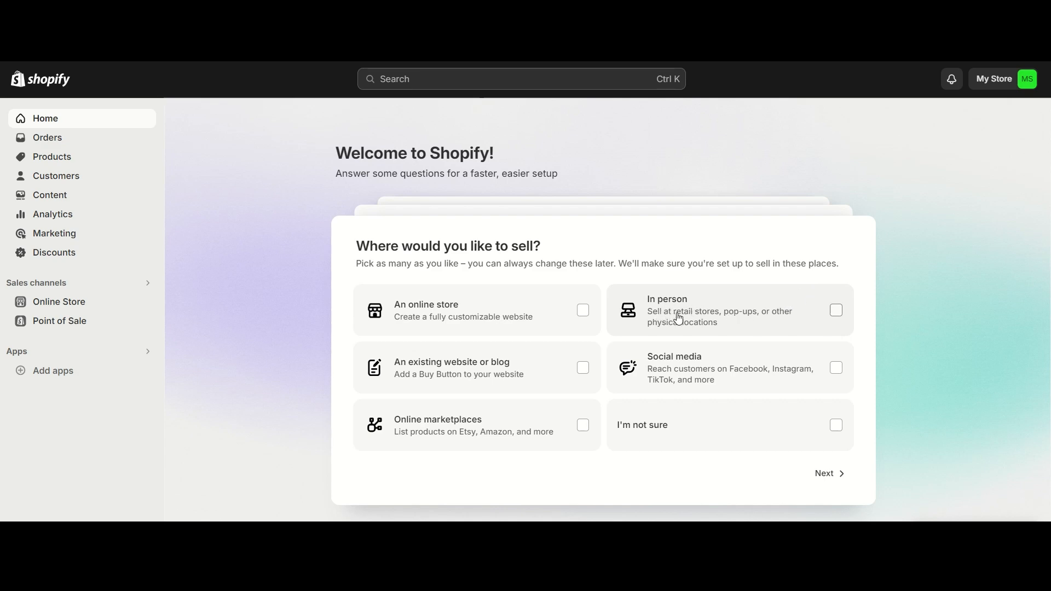
mouse_move(765, 326)
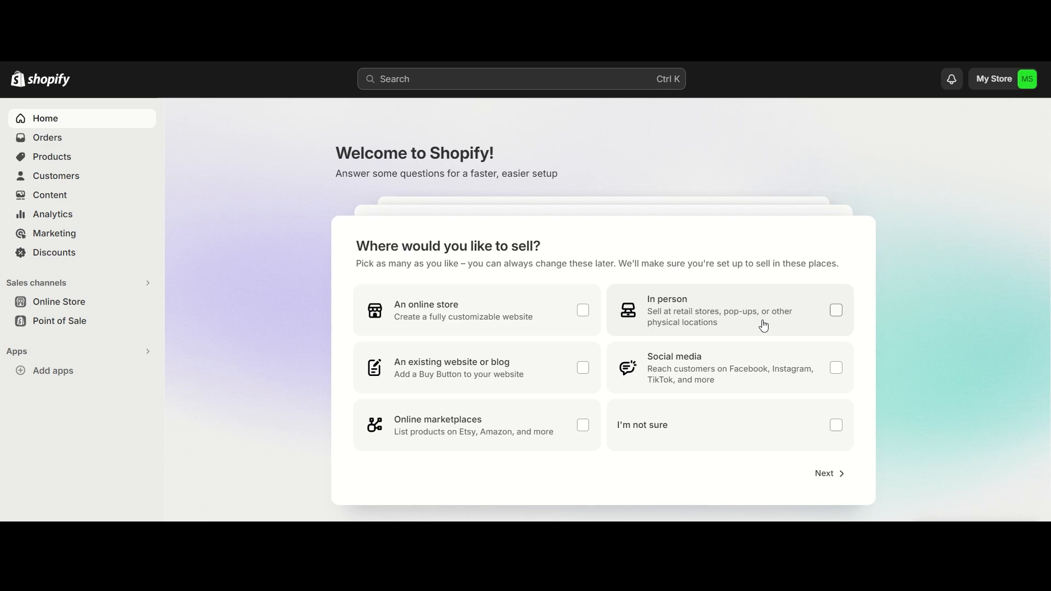
mouse_move(747, 327)
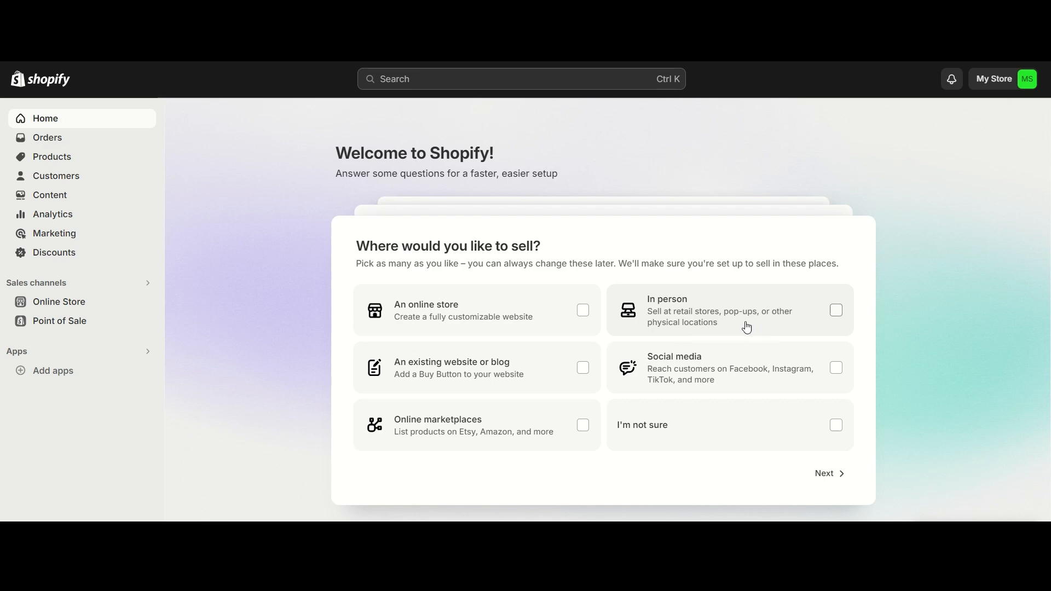
mouse_move(688, 322)
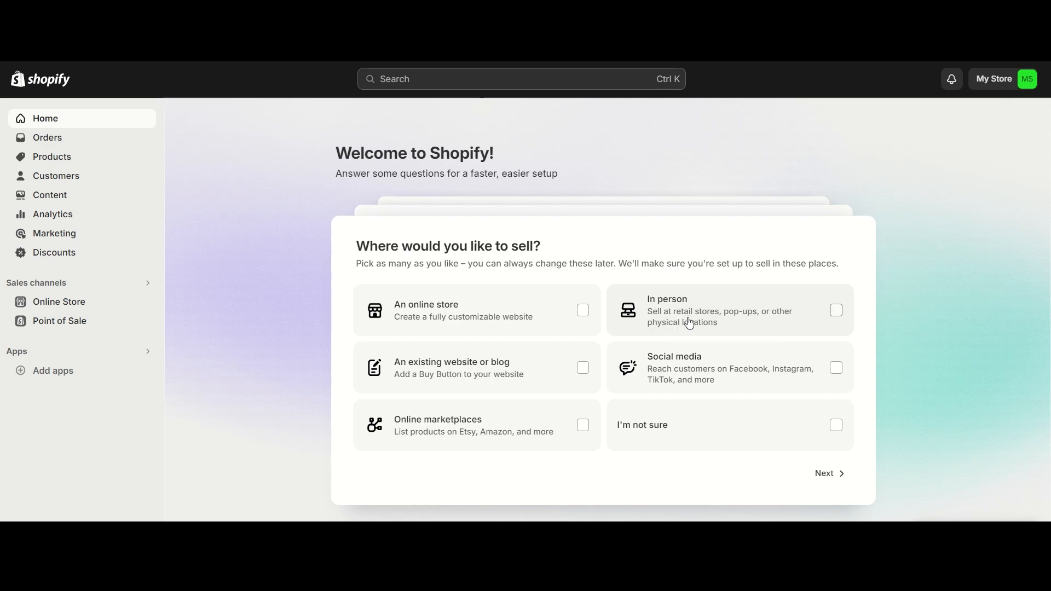
mouse_move(661, 382)
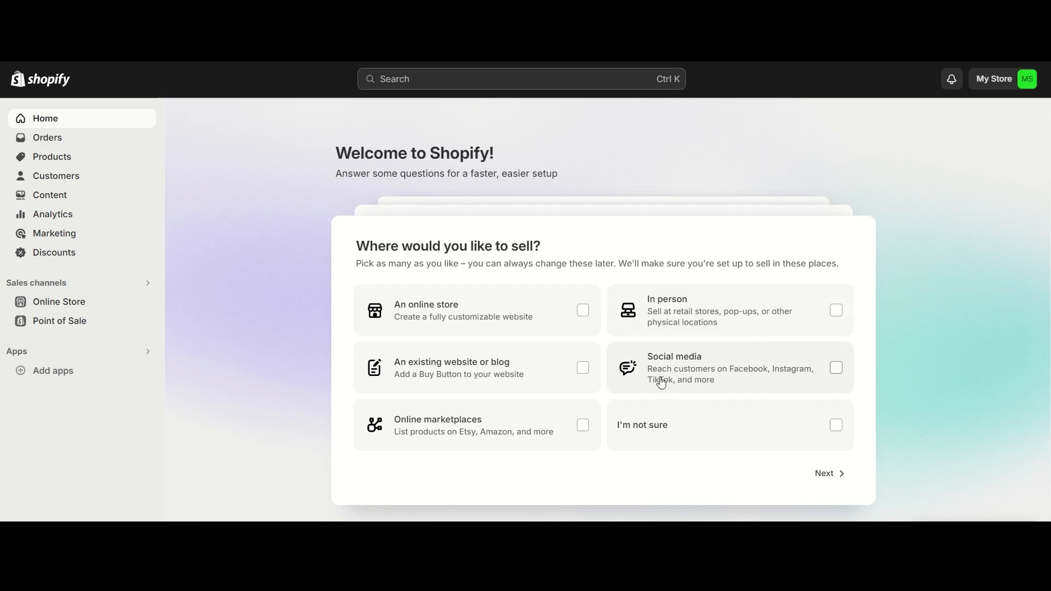
mouse_move(788, 377)
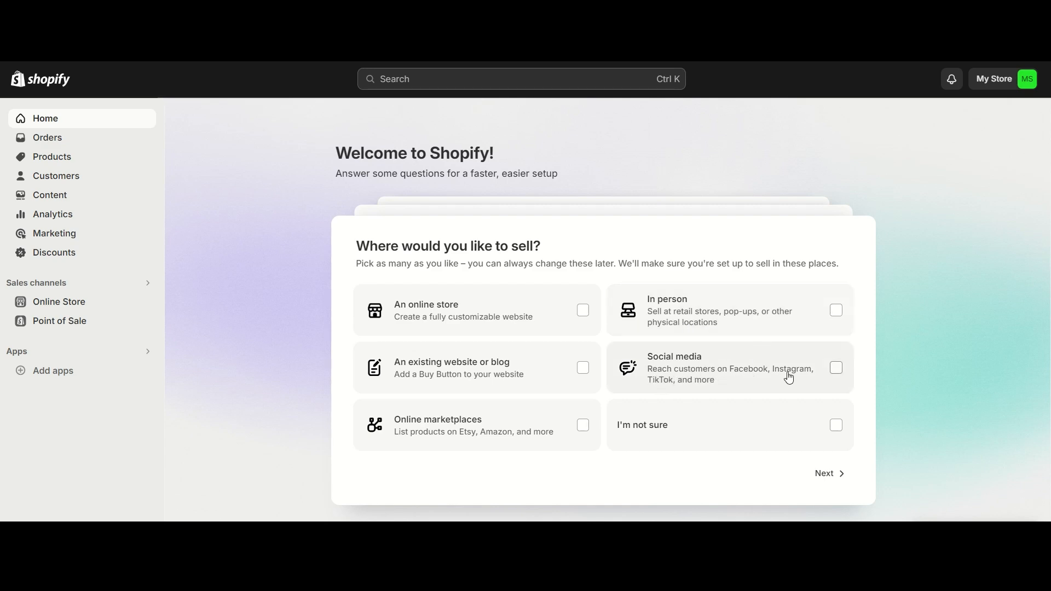
mouse_move(724, 387)
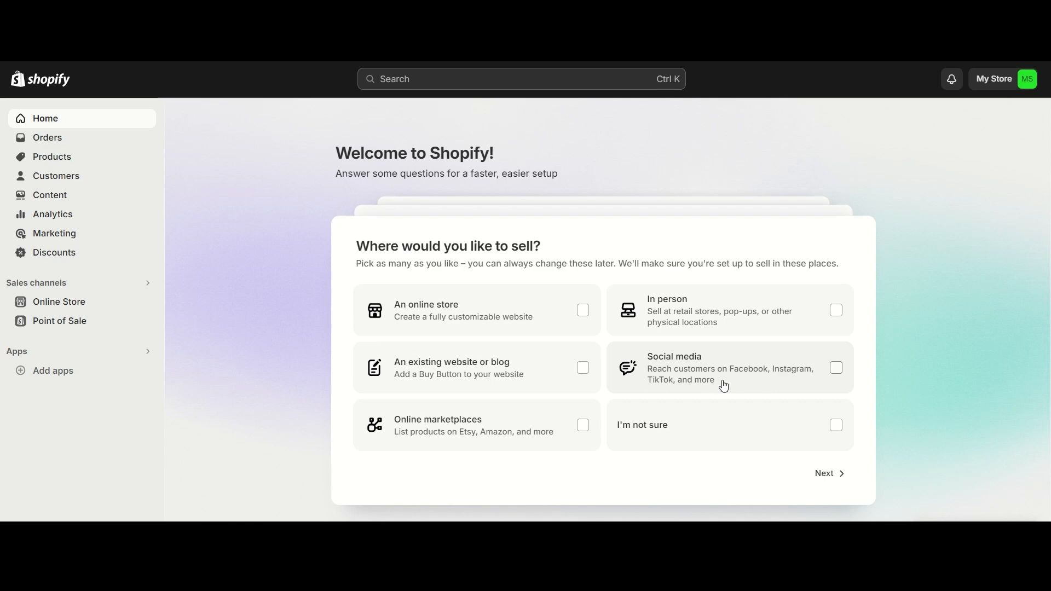
mouse_move(644, 373)
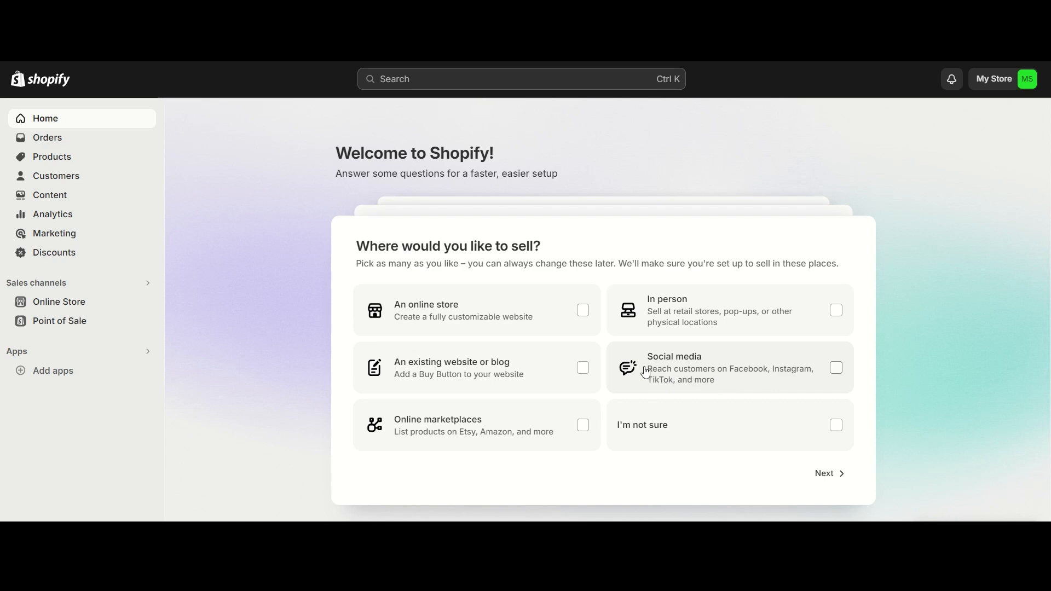
mouse_move(695, 374)
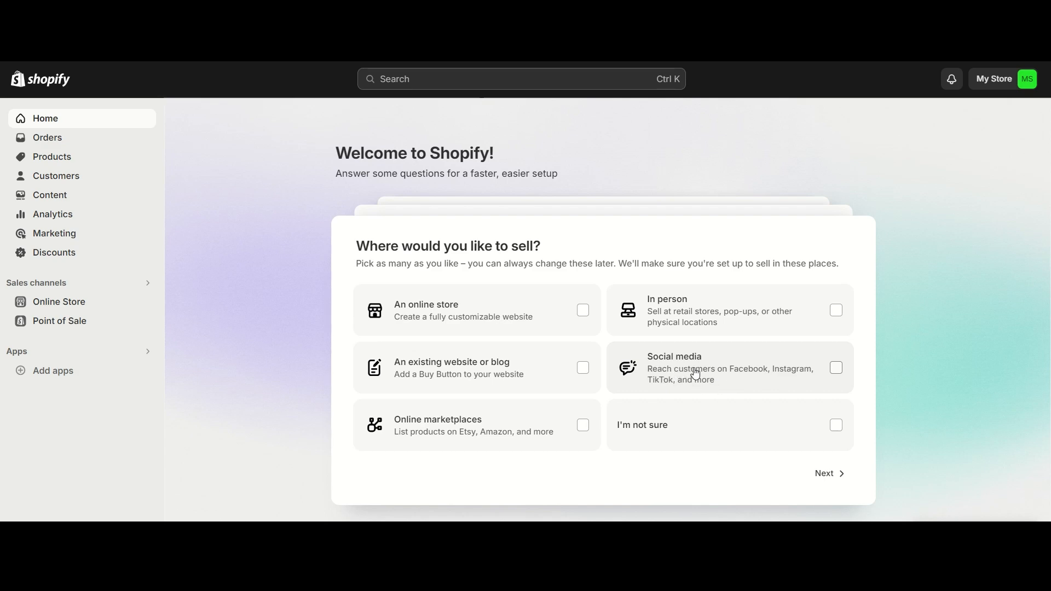
mouse_move(411, 446)
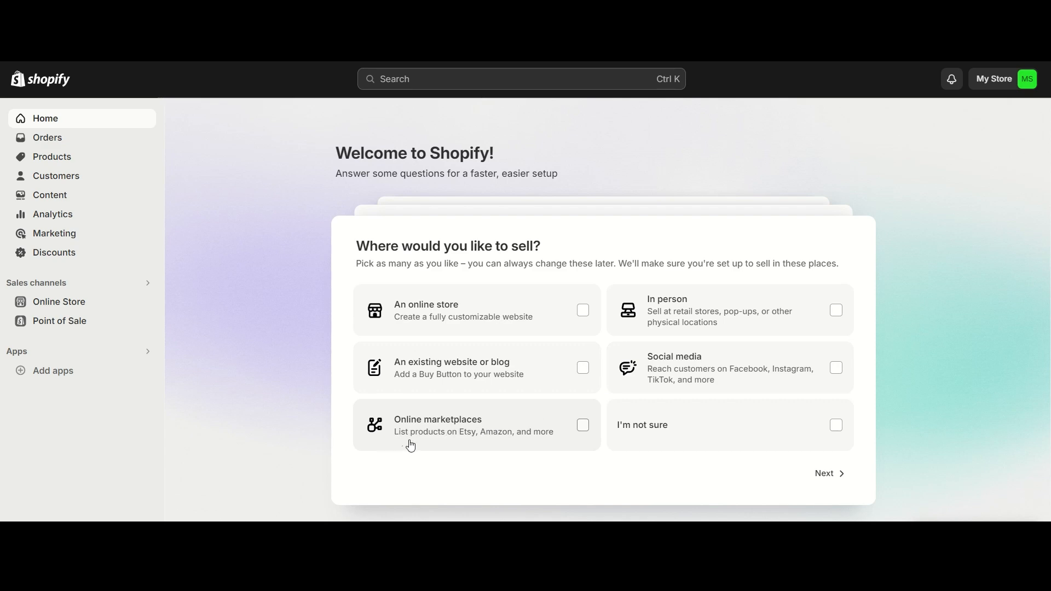
mouse_move(467, 445)
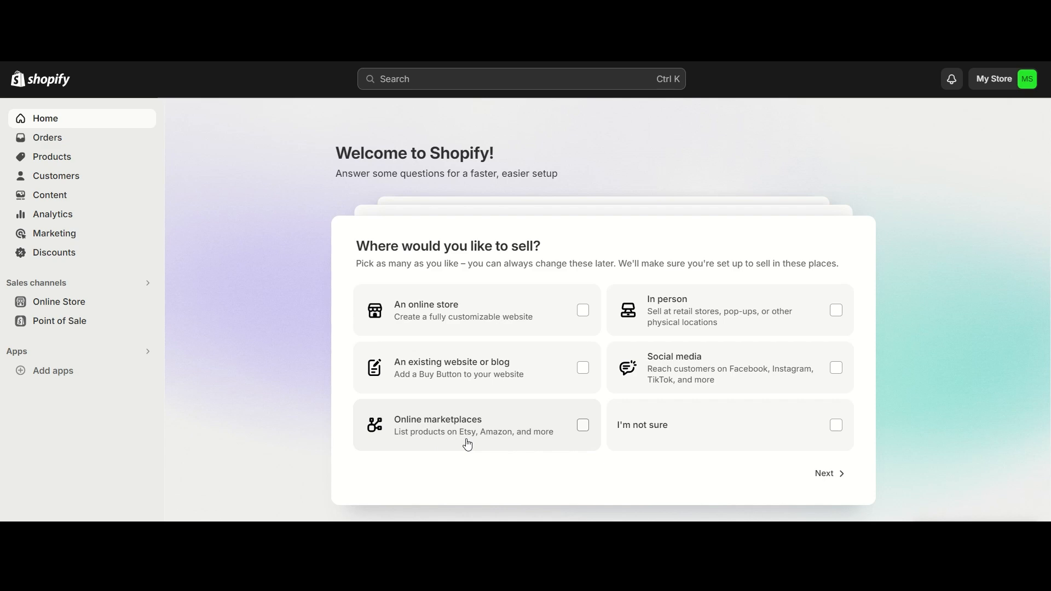
mouse_move(423, 376)
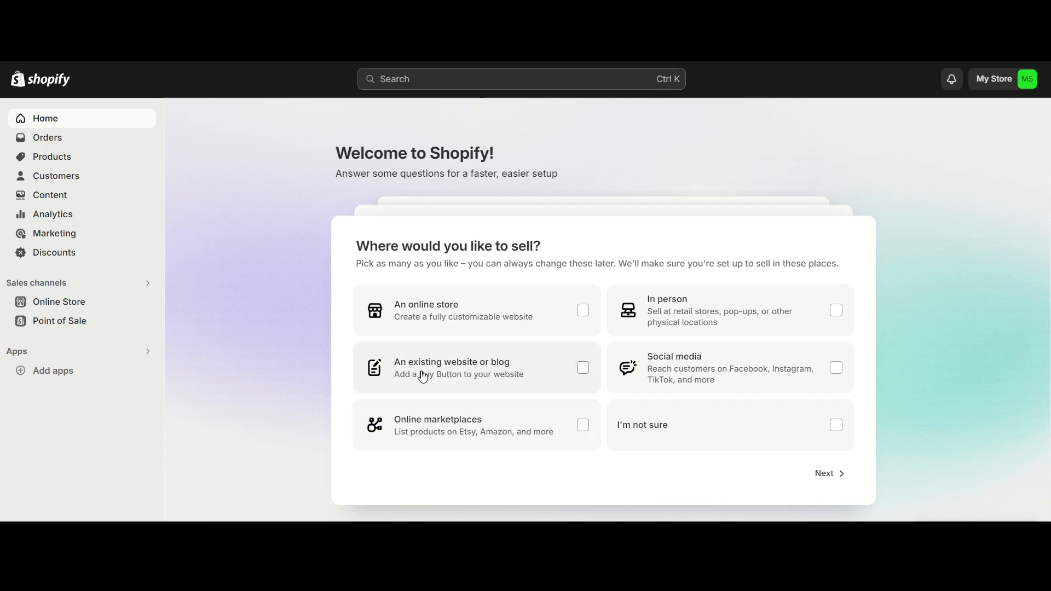
mouse_move(509, 379)
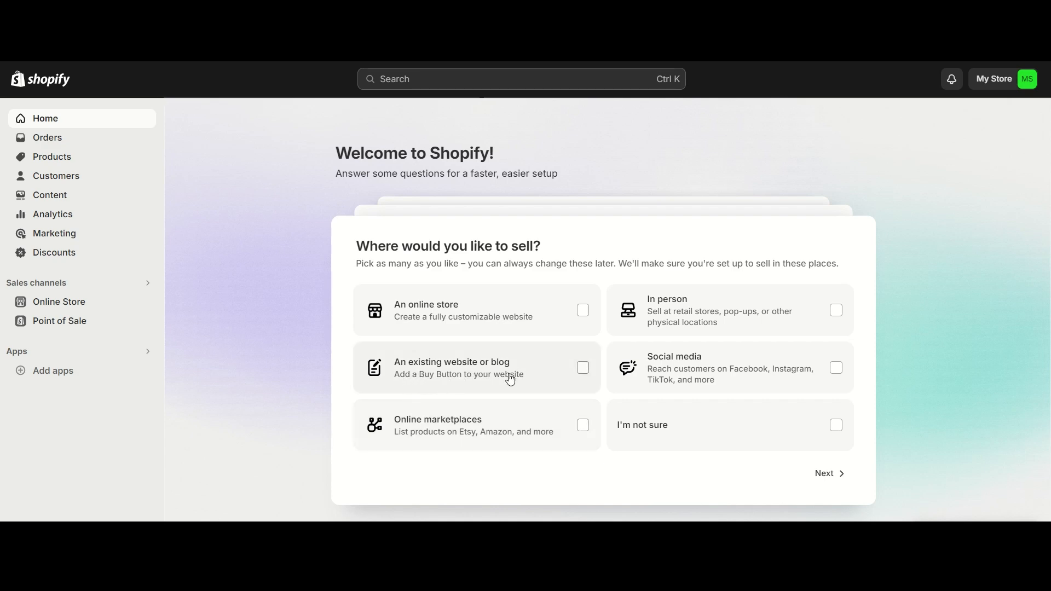
mouse_move(515, 384)
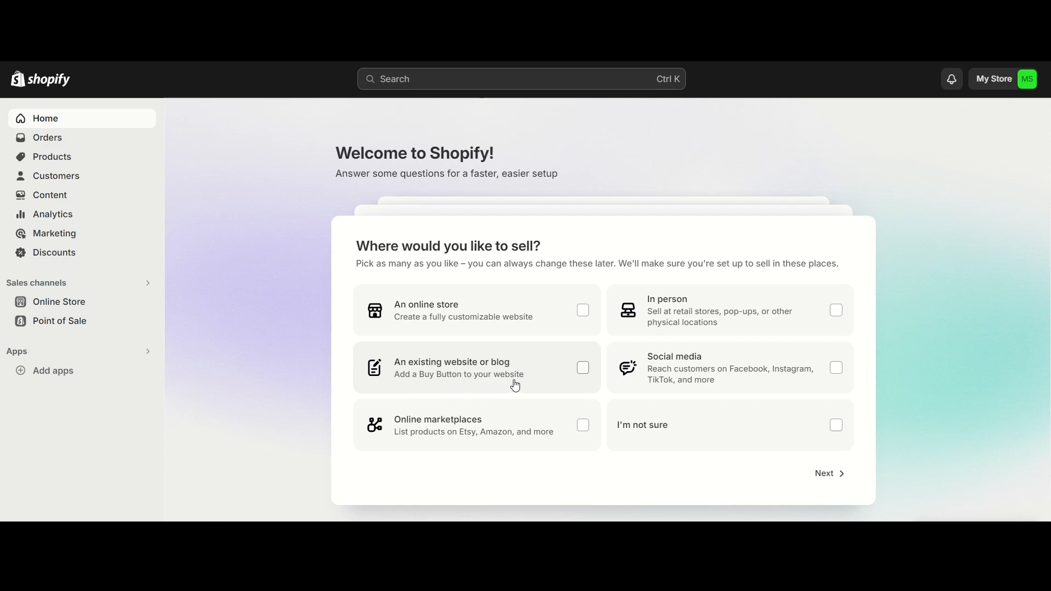
mouse_move(473, 390)
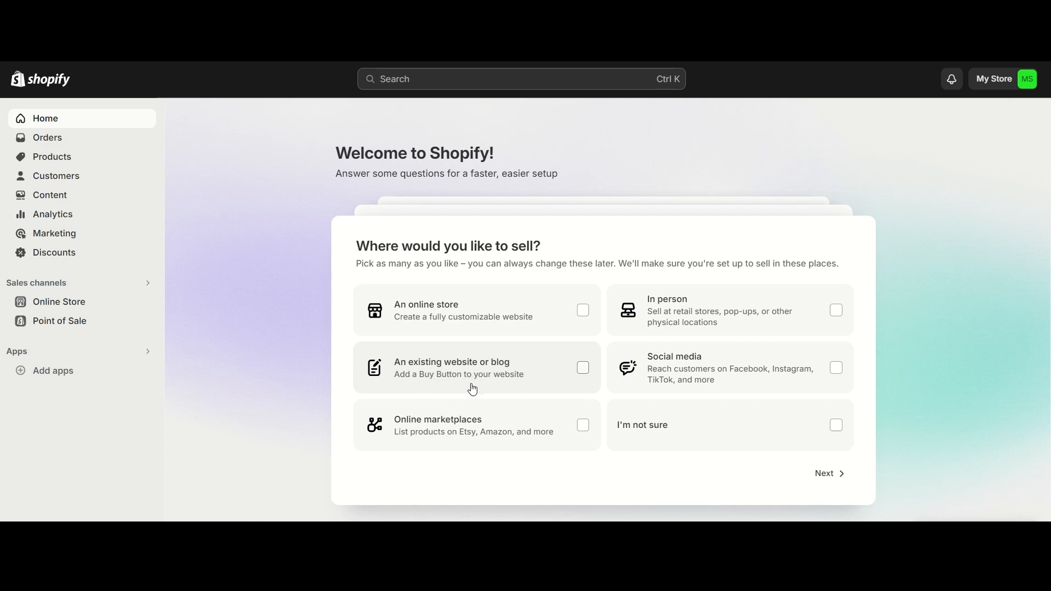
mouse_move(443, 374)
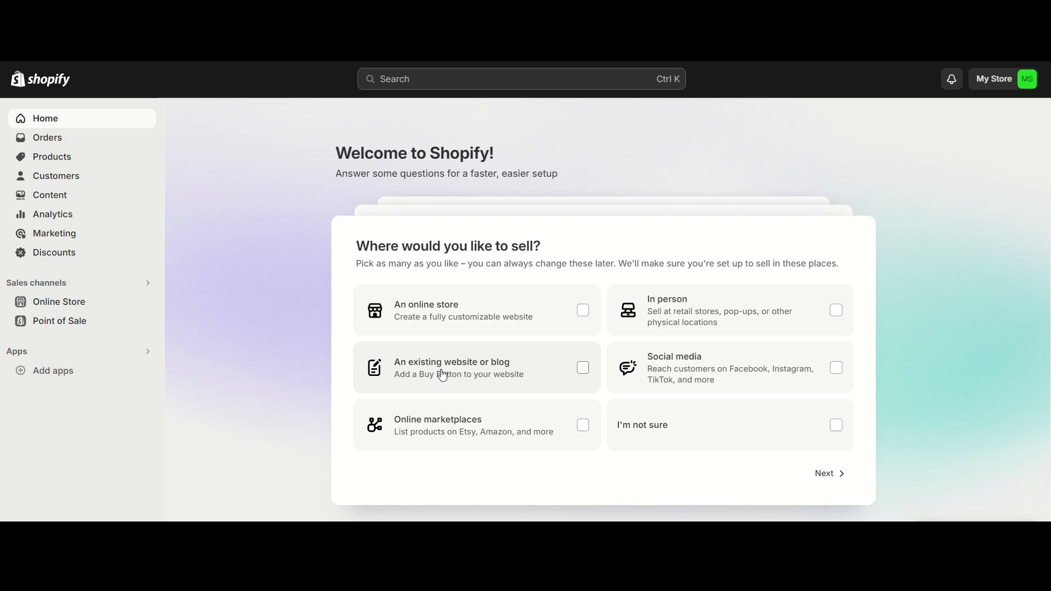
mouse_move(634, 445)
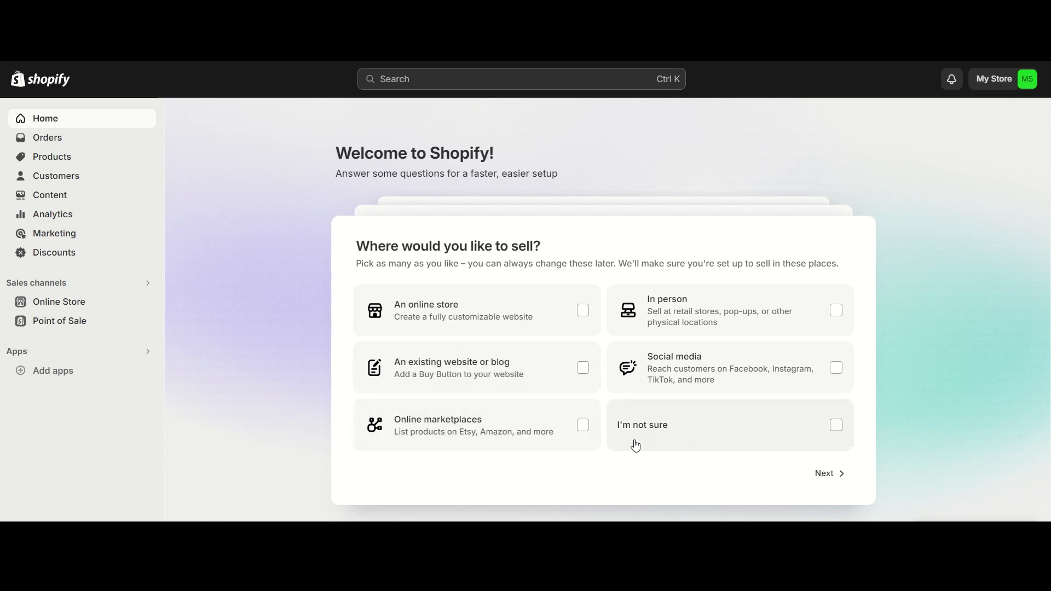
mouse_move(644, 428)
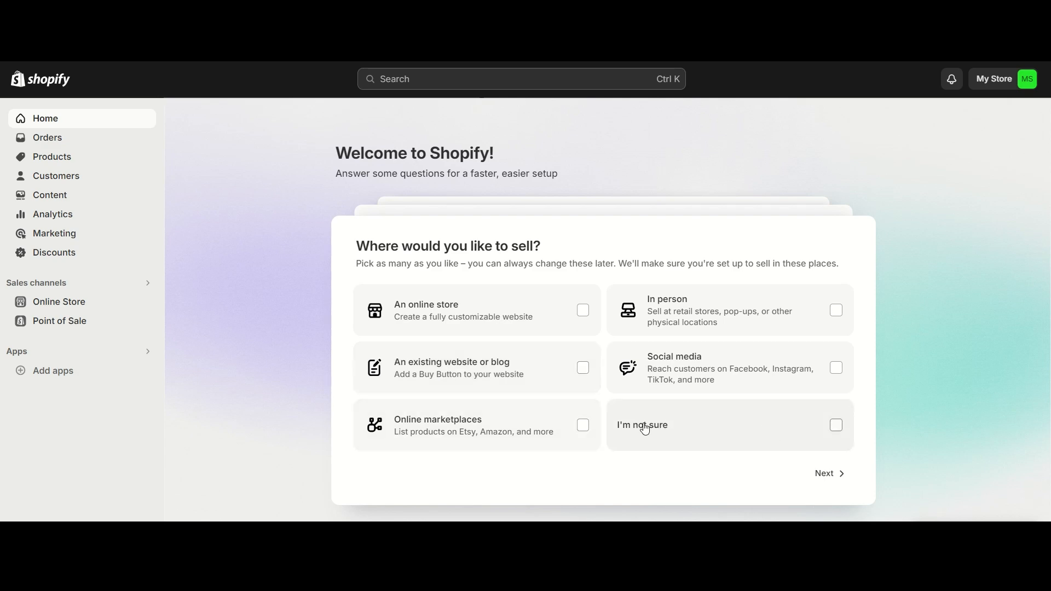
mouse_move(657, 433)
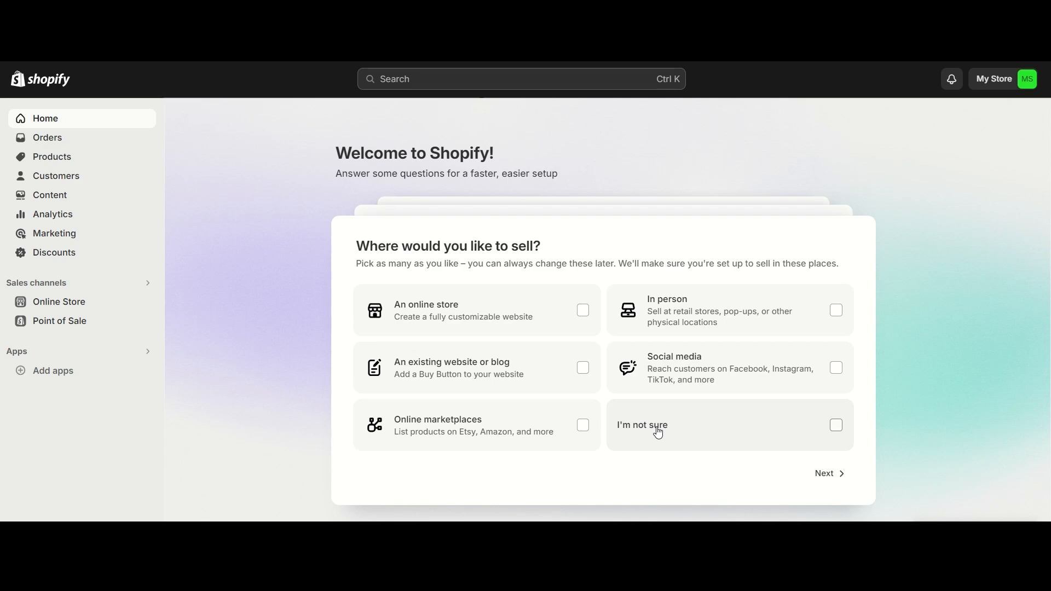
mouse_move(421, 334)
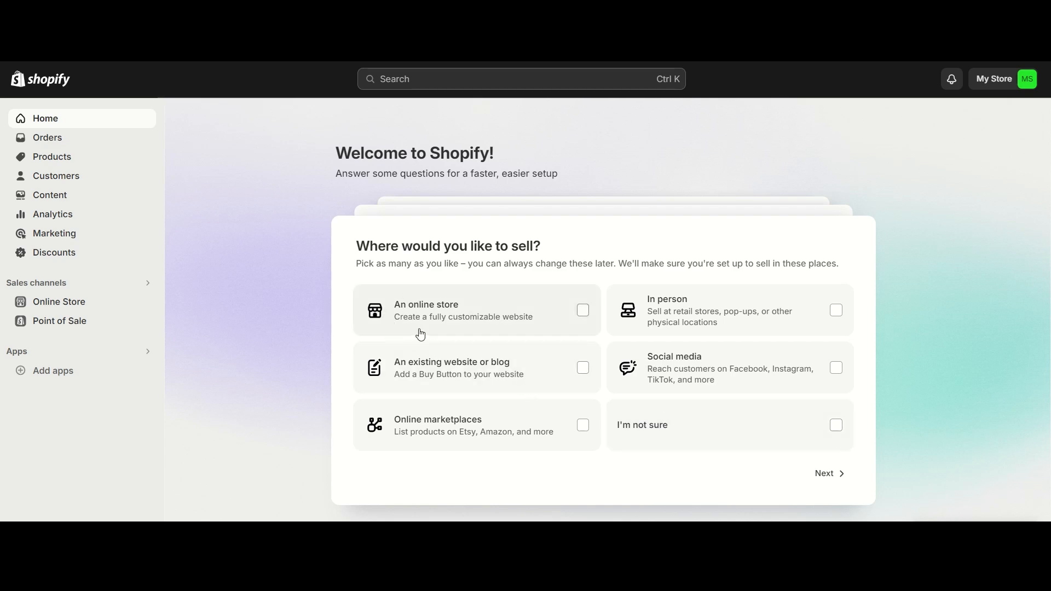
mouse_move(416, 333)
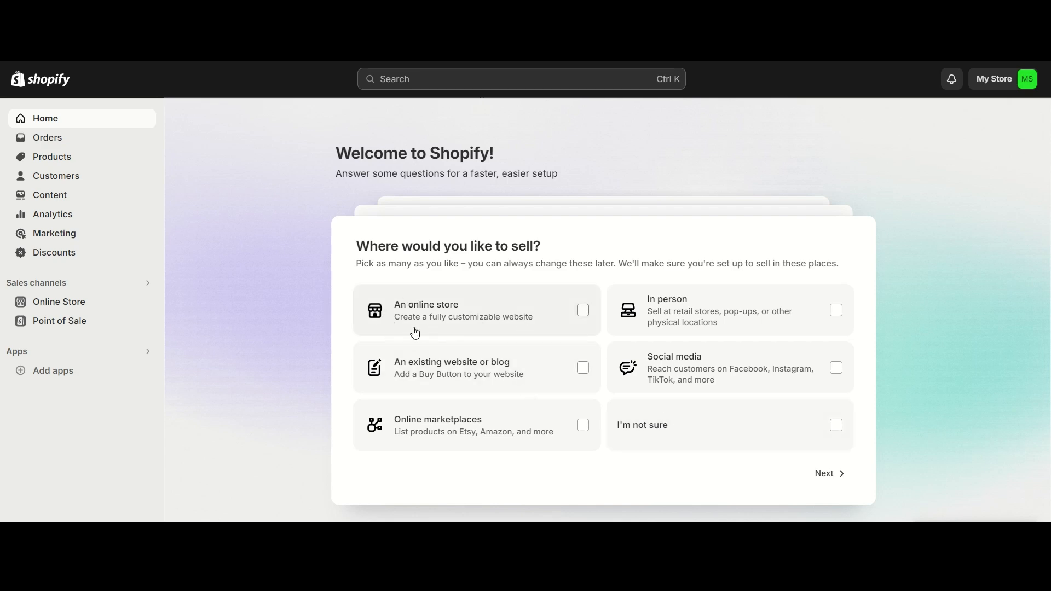
mouse_move(521, 322)
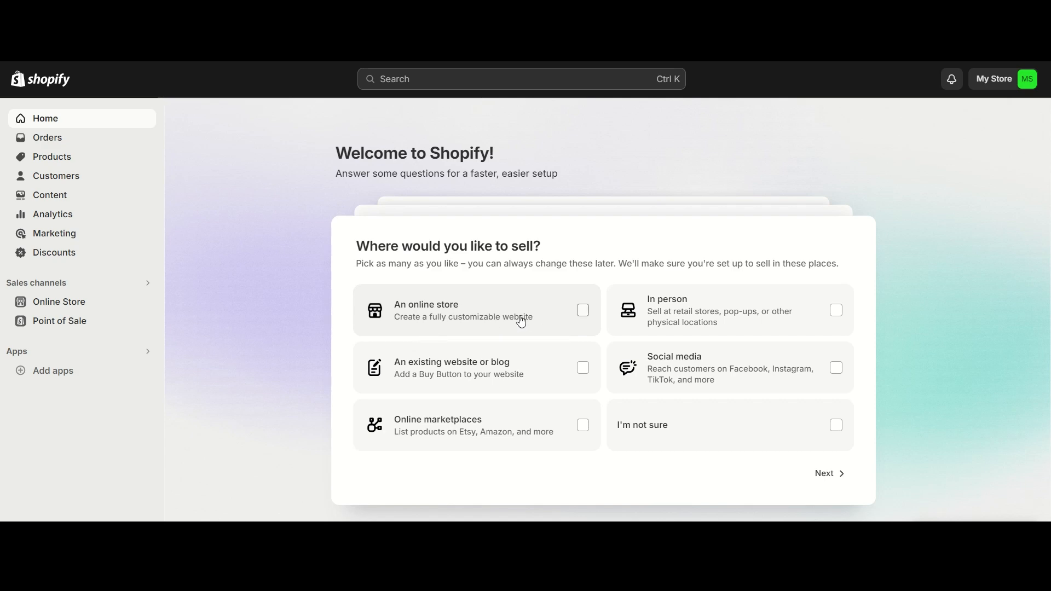
- Choose 'An online store' as the sales channel and continue
left_click(829, 473)
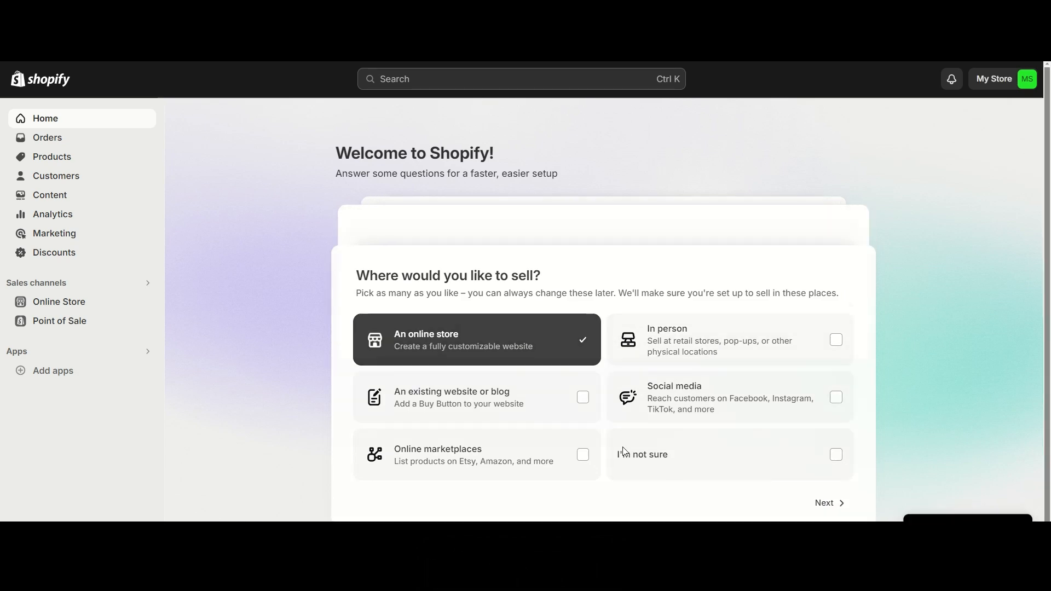
left_click(825, 507)
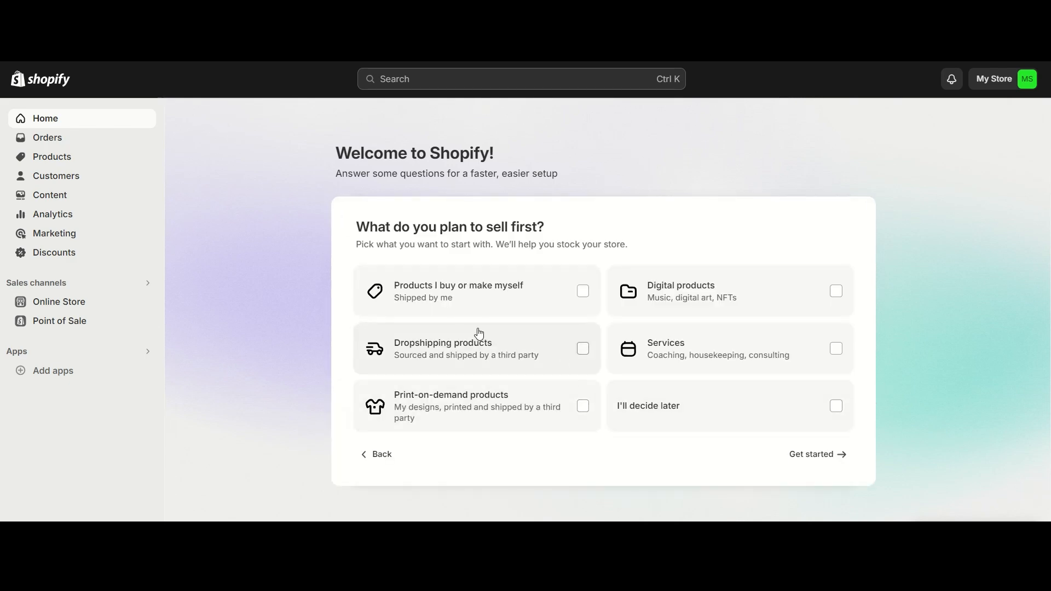
mouse_move(414, 281)
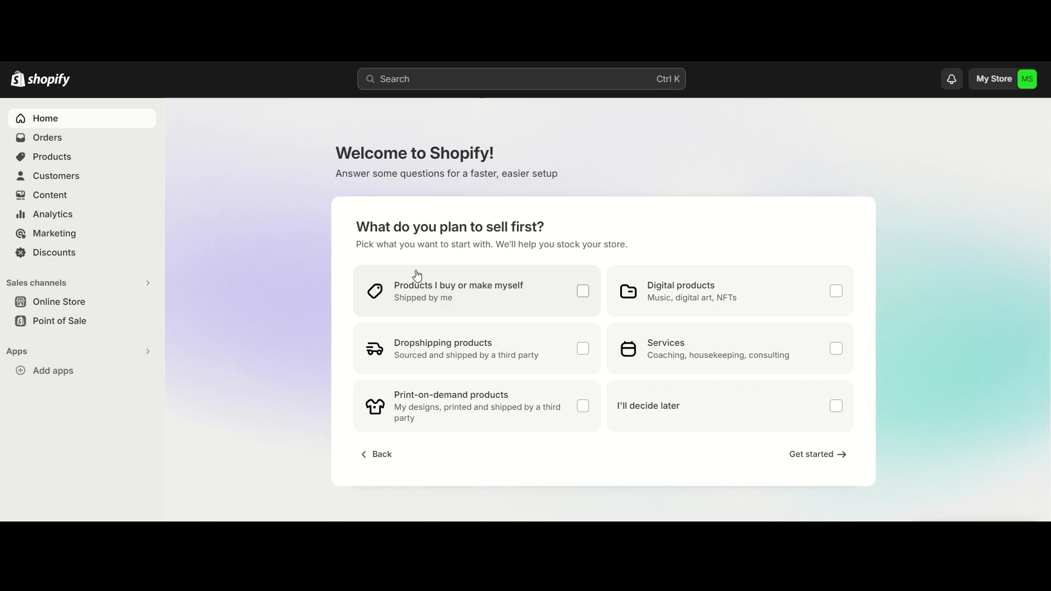
mouse_move(474, 294)
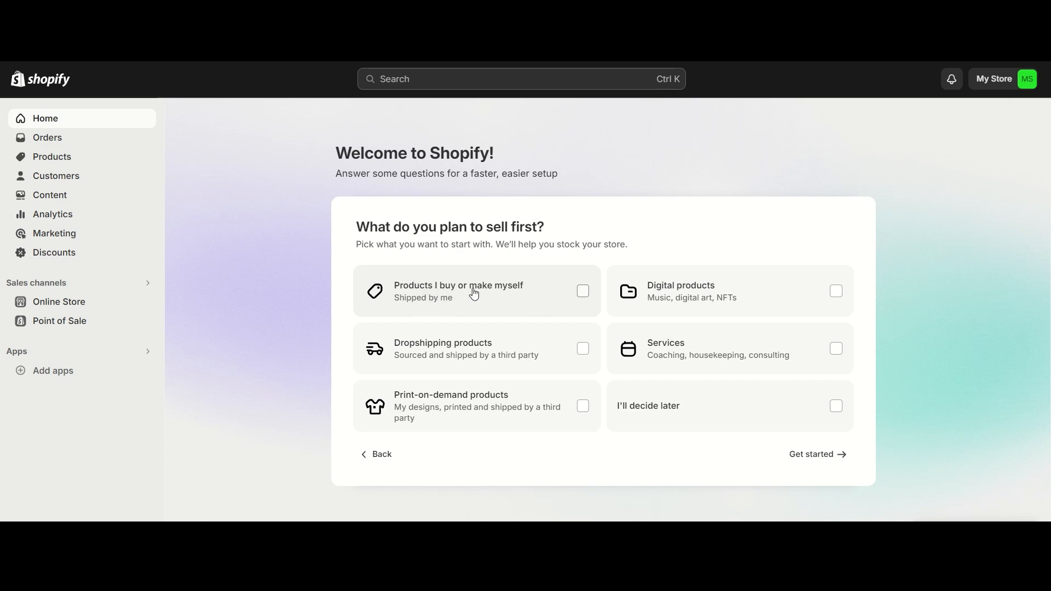
mouse_move(423, 308)
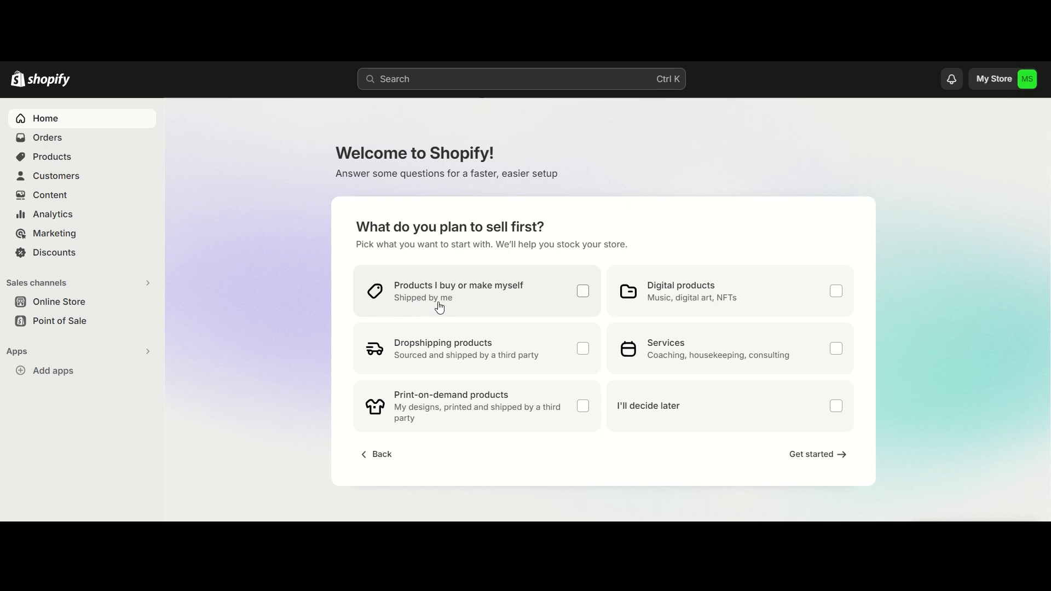
mouse_move(439, 362)
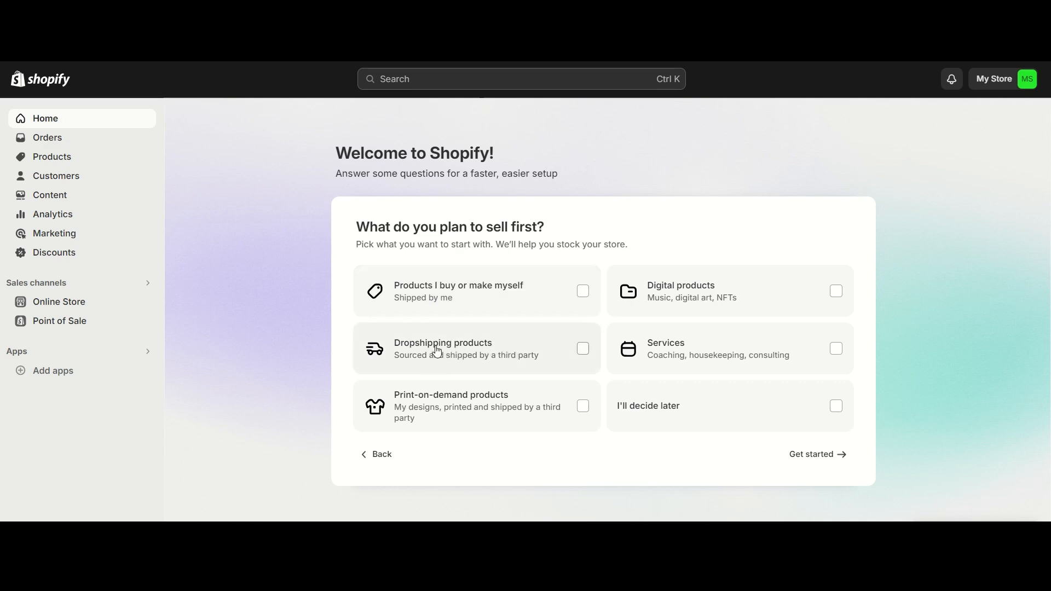
mouse_move(432, 355)
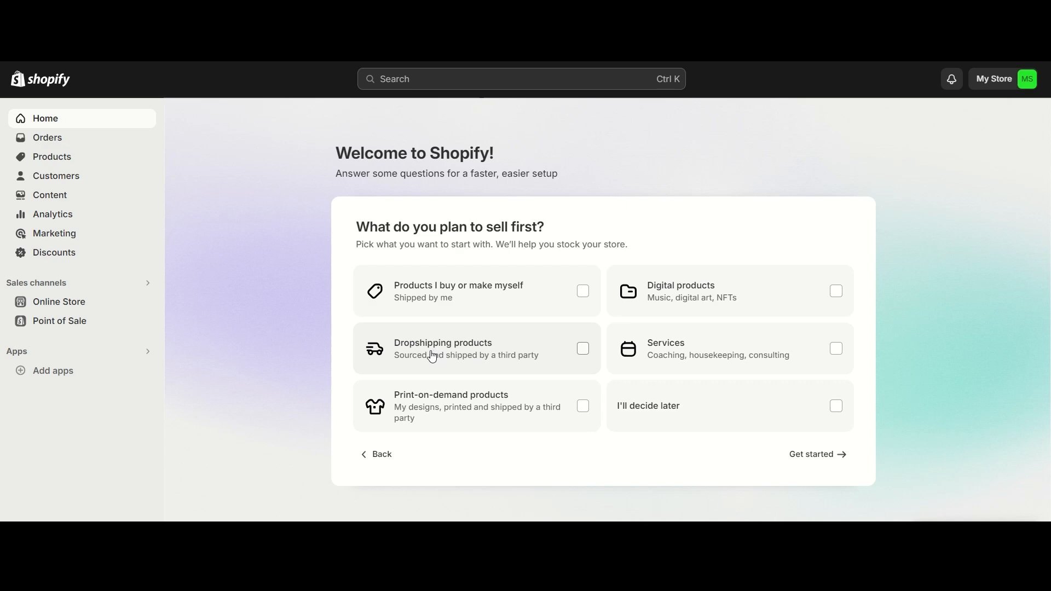
mouse_move(425, 421)
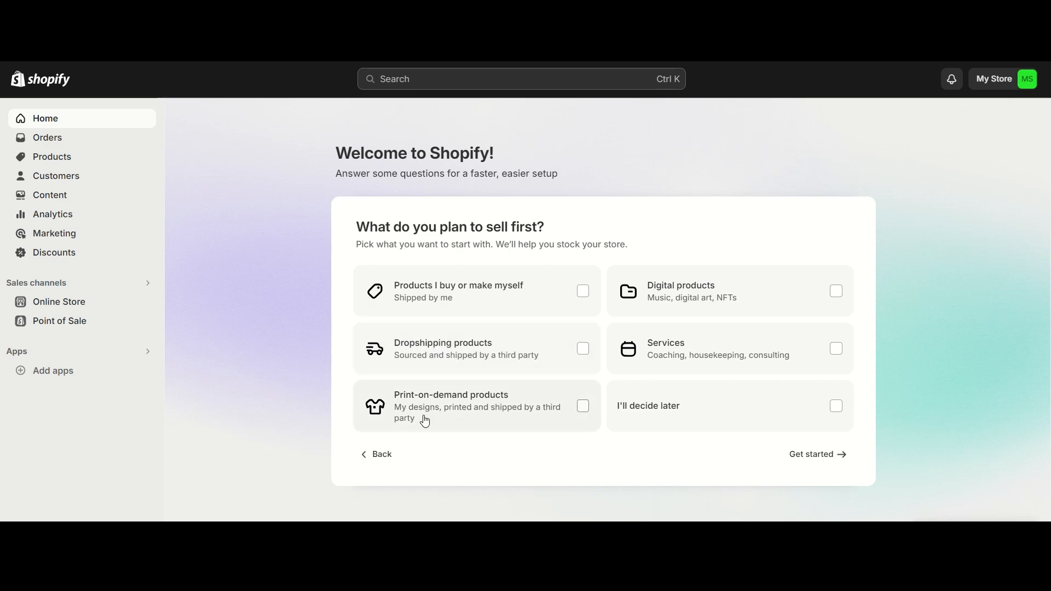
mouse_move(412, 417)
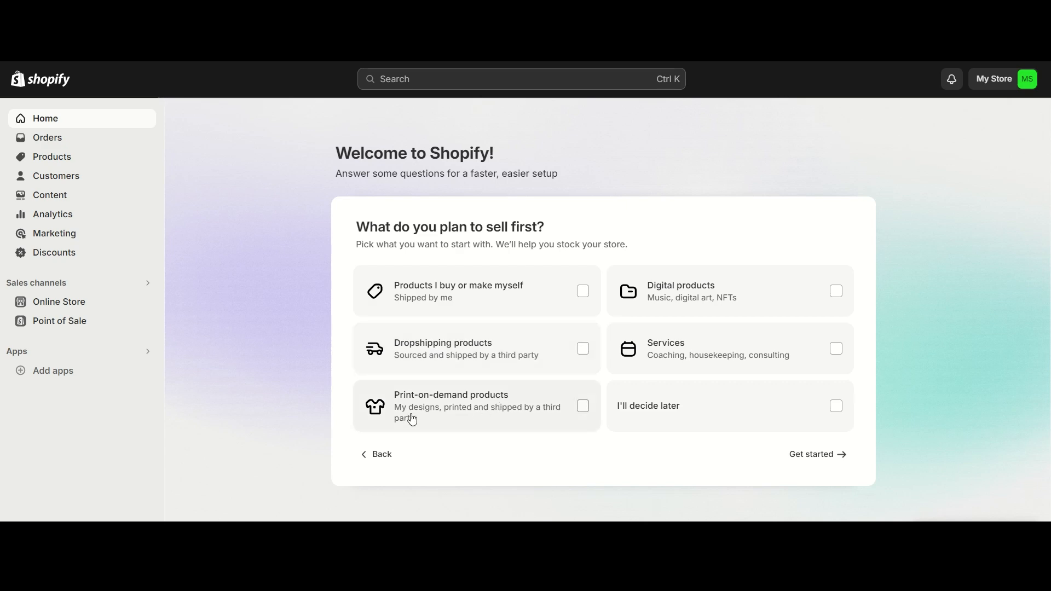
mouse_move(441, 430)
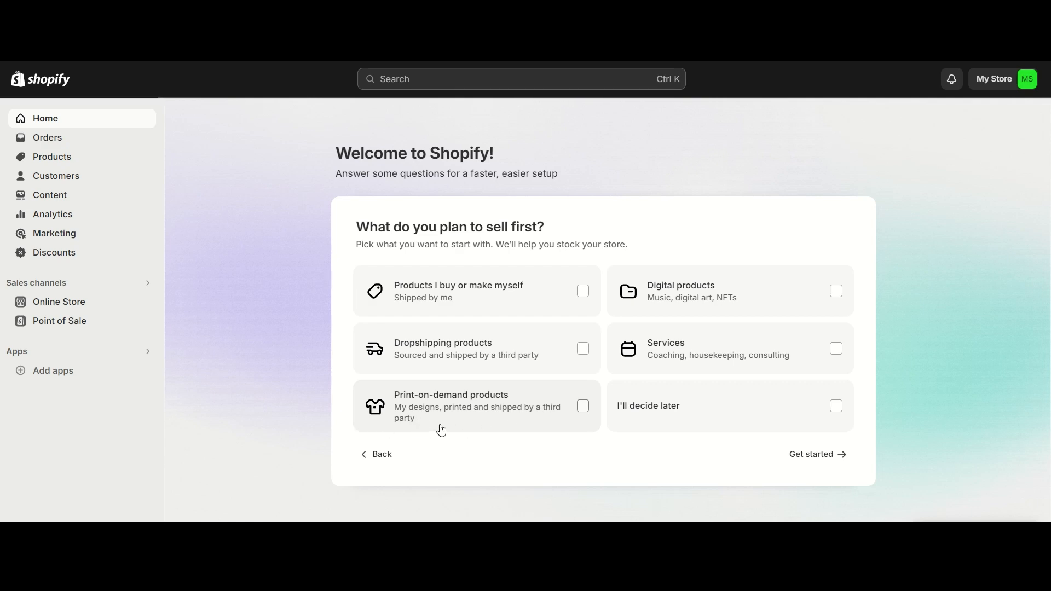
mouse_move(419, 419)
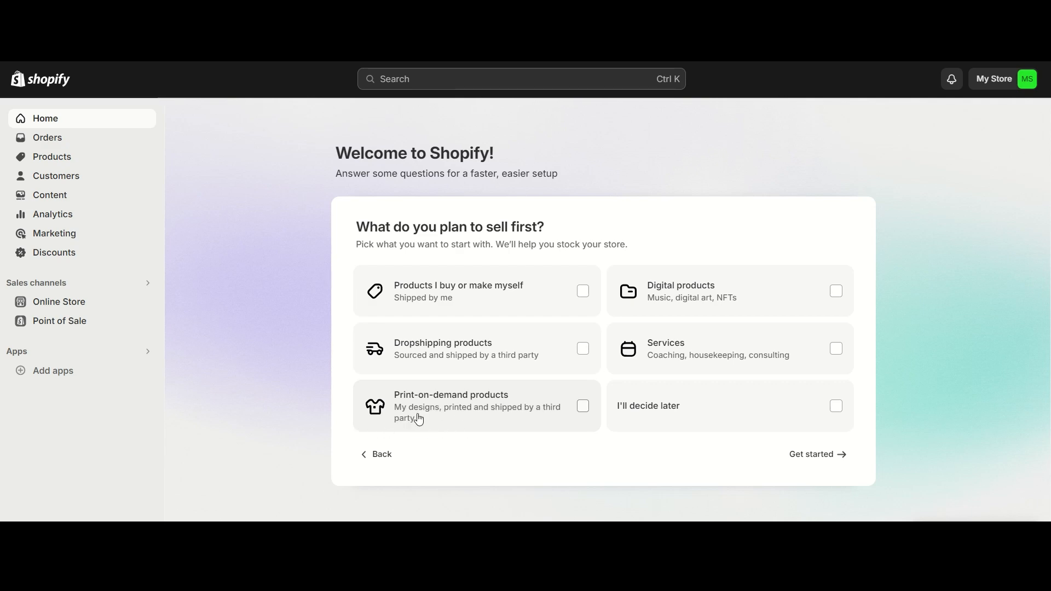
mouse_move(679, 309)
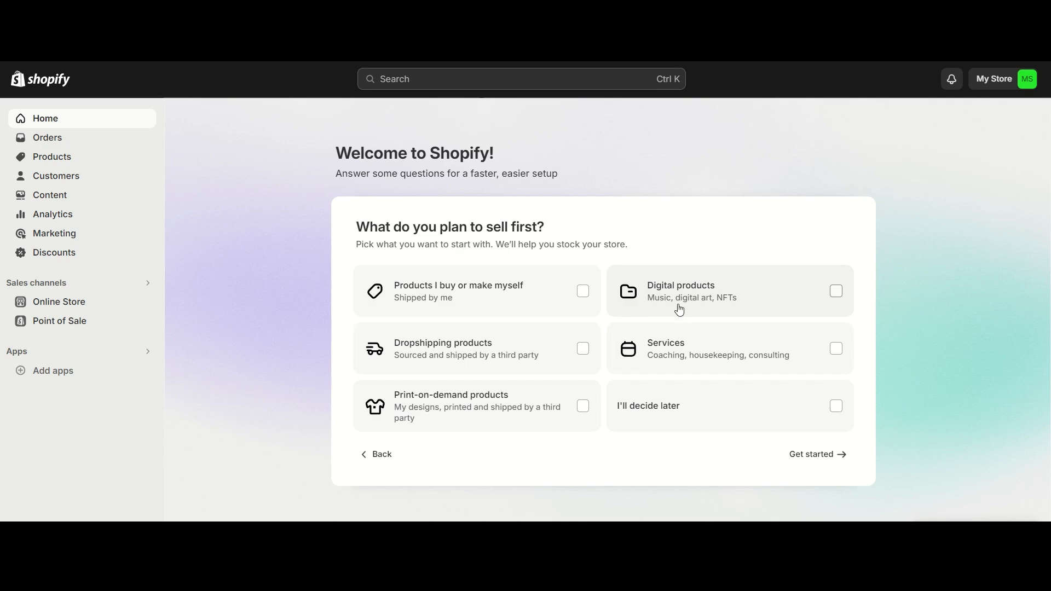
mouse_move(753, 306)
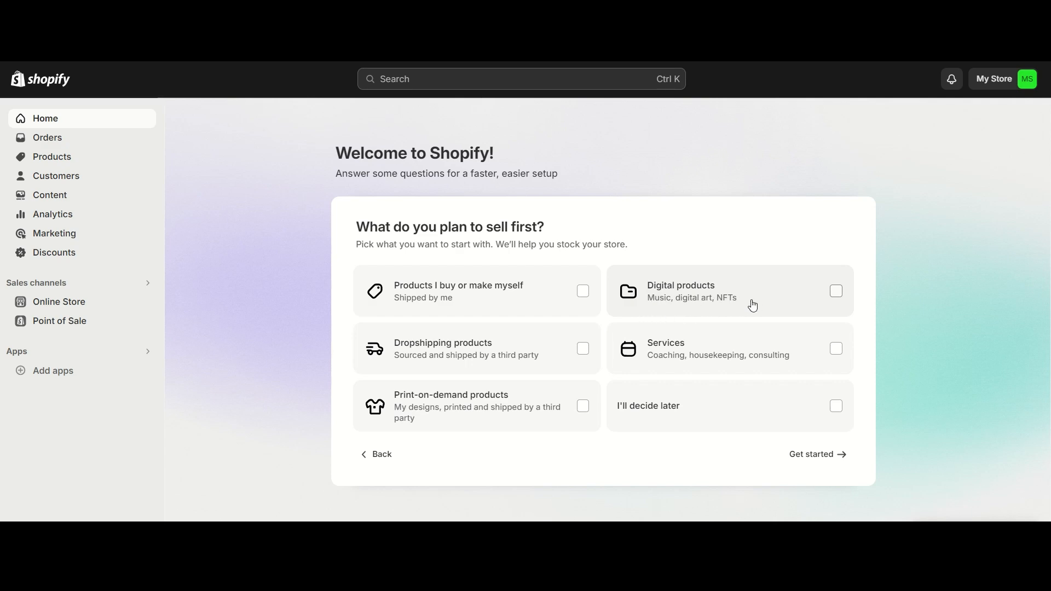
mouse_move(706, 345)
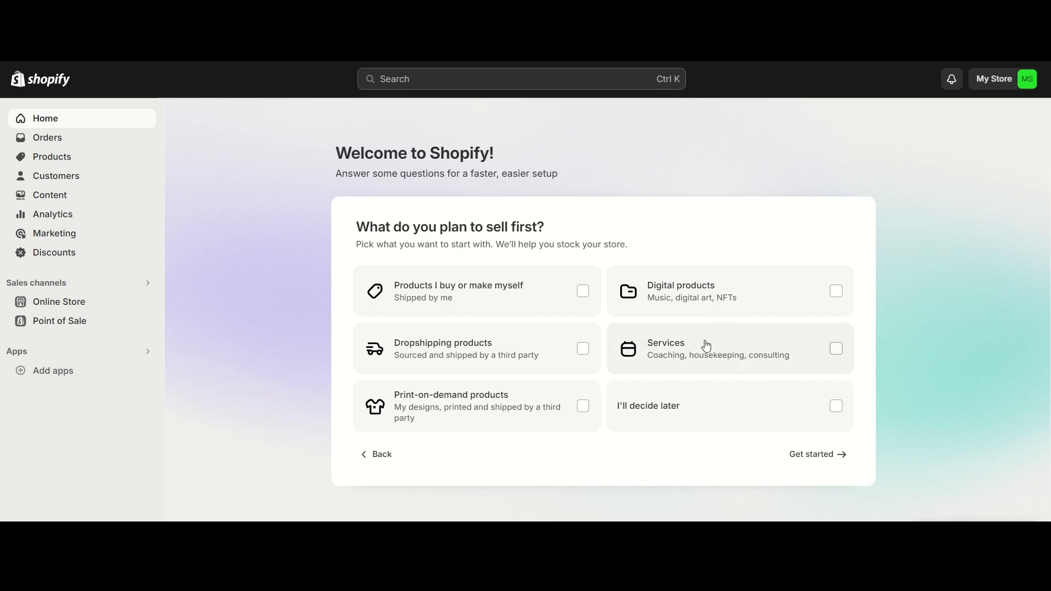
mouse_move(697, 365)
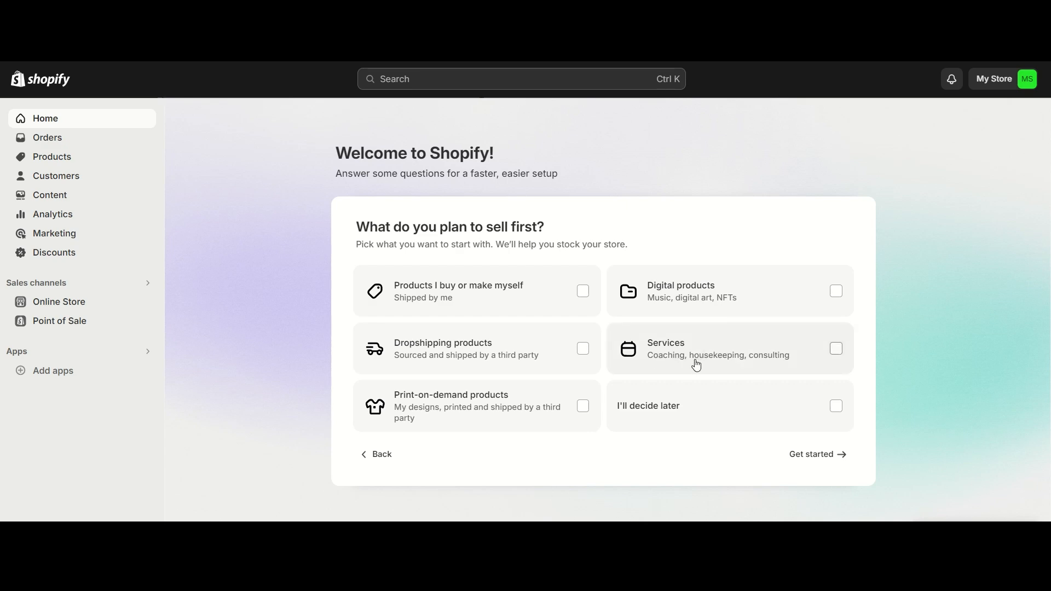
mouse_move(714, 433)
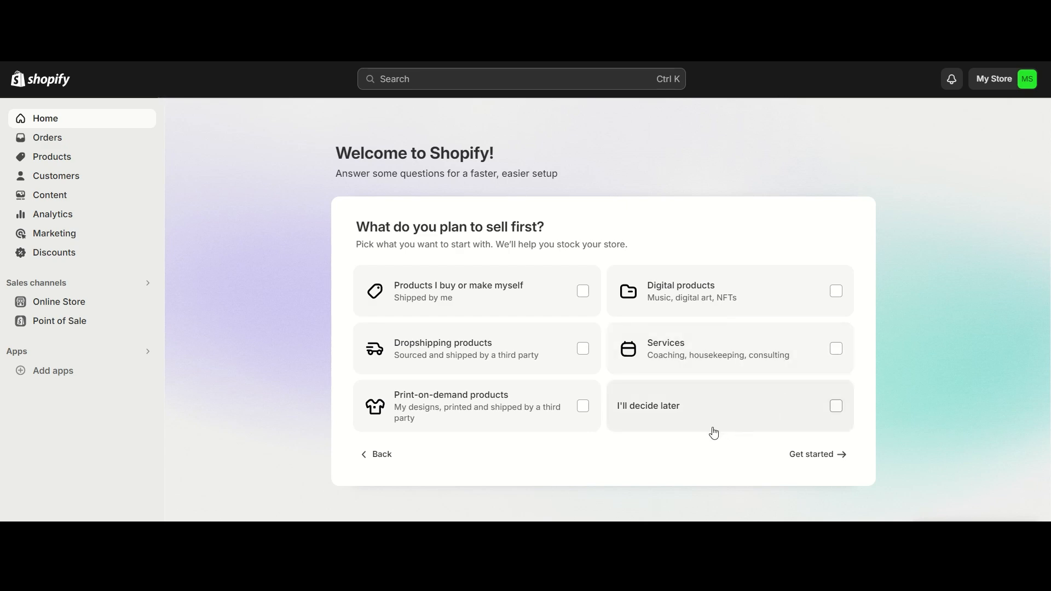
mouse_move(651, 413)
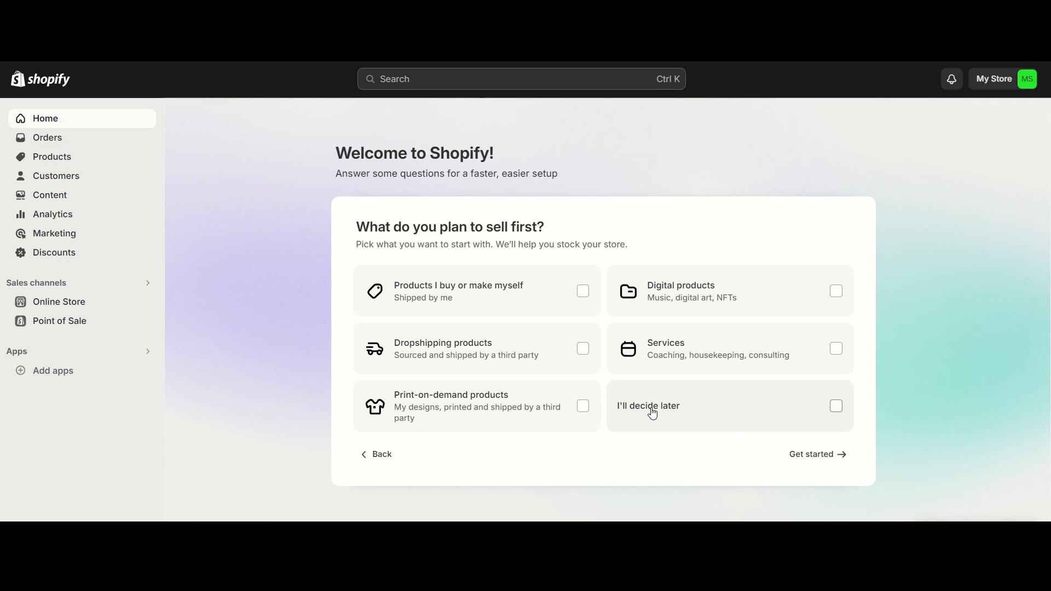
mouse_move(456, 405)
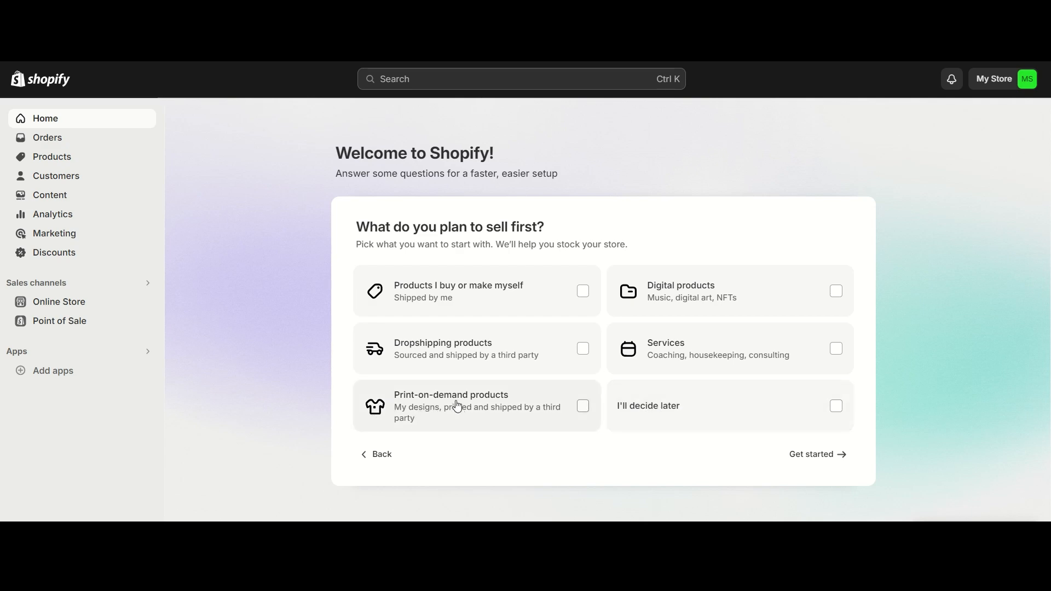
mouse_move(485, 414)
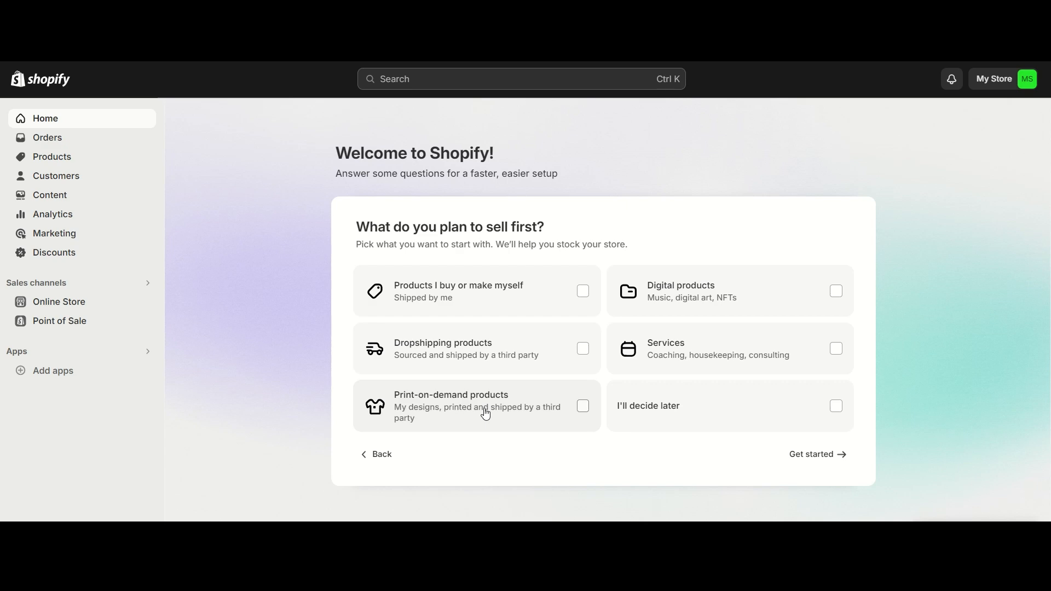
- Finish the questionnaire with 'Get started' to reach the Setup guide
left_click(811, 459)
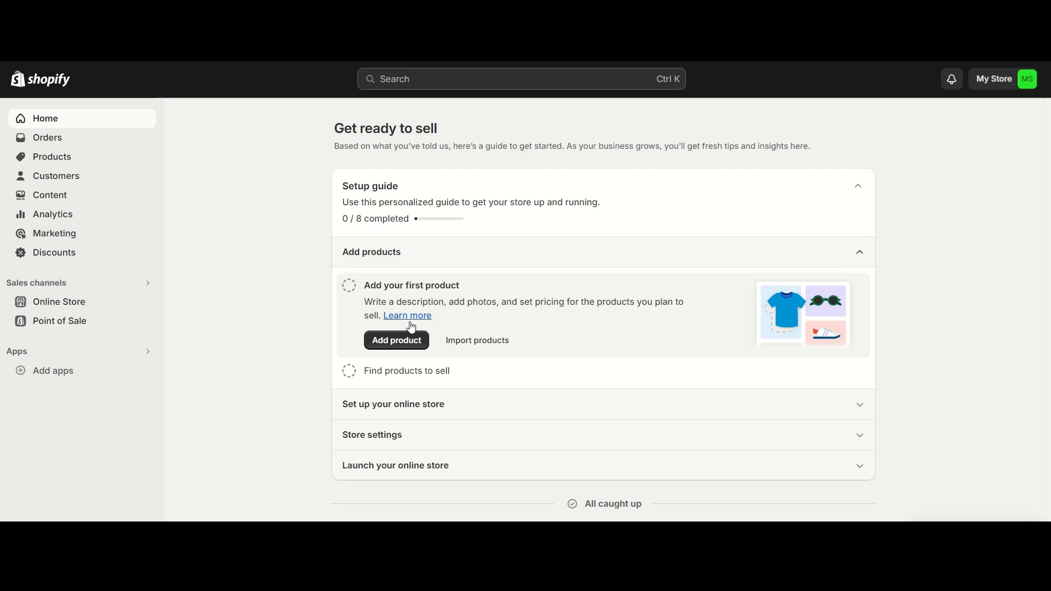
mouse_move(545, 338)
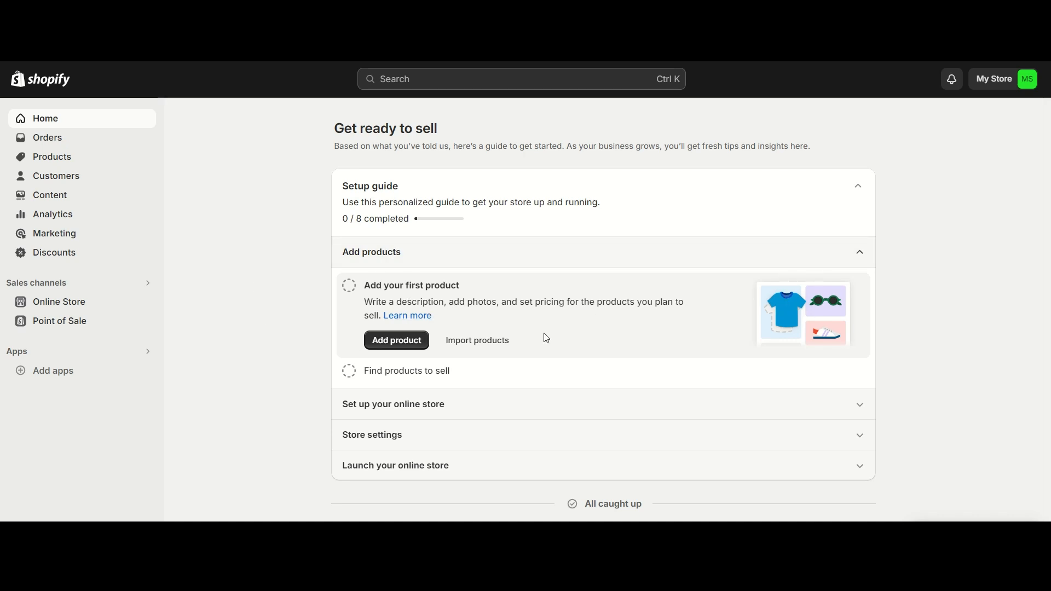
mouse_move(396, 340)
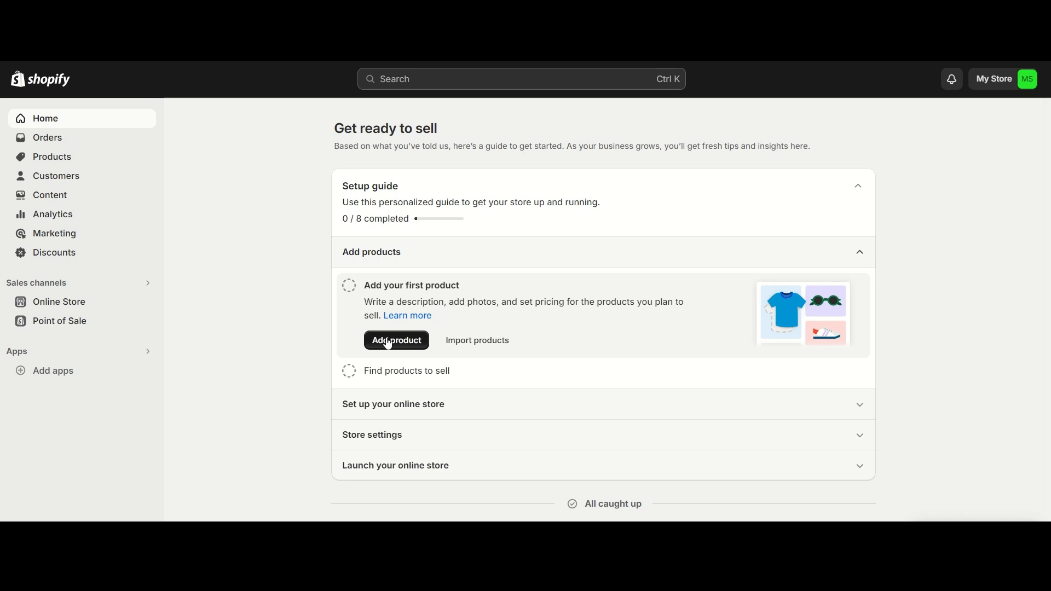
- Start adding the first product and scroll the blank form down to Pricing
left_click(396, 339)
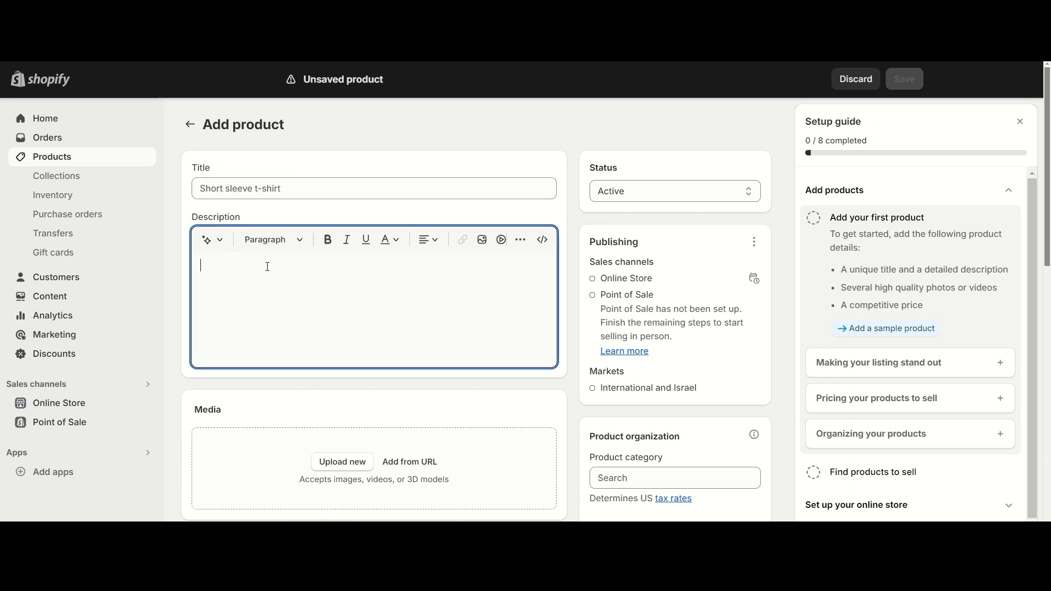
scroll("down", 3)
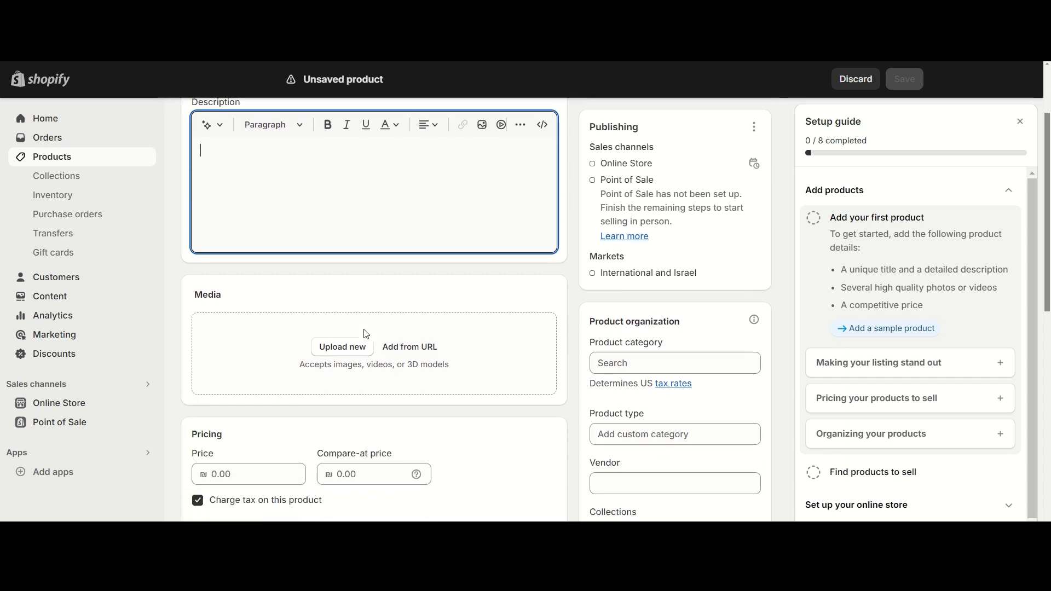
scroll("down", 3)
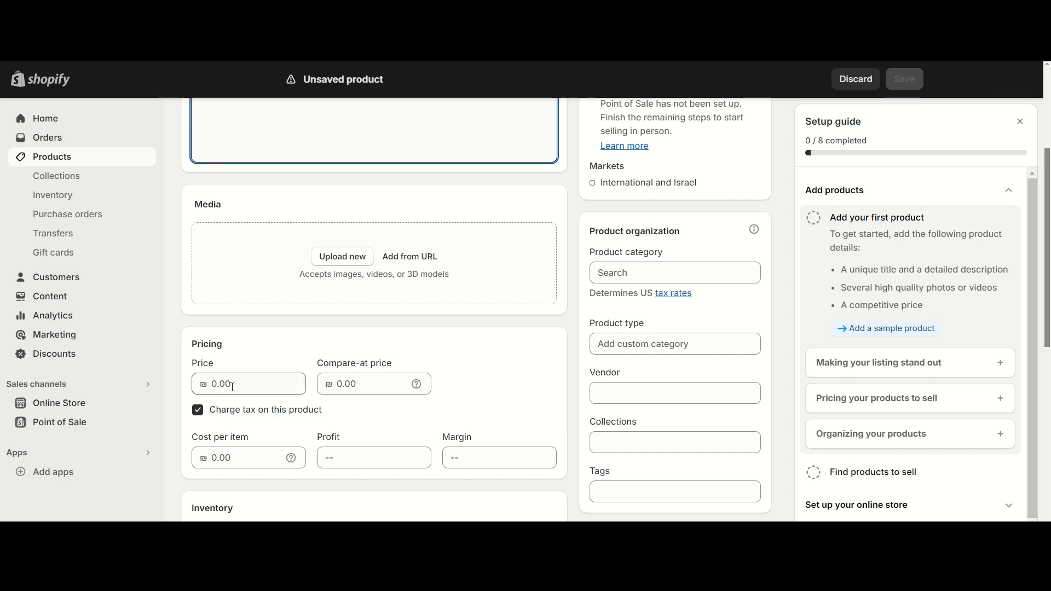
left_click(373, 383)
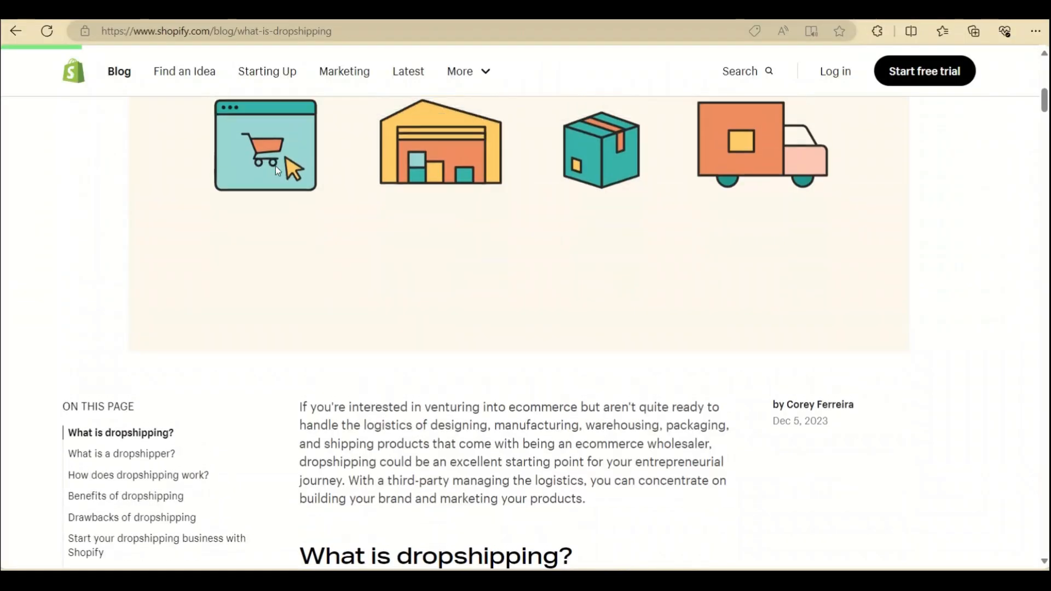
scroll("up", 3)
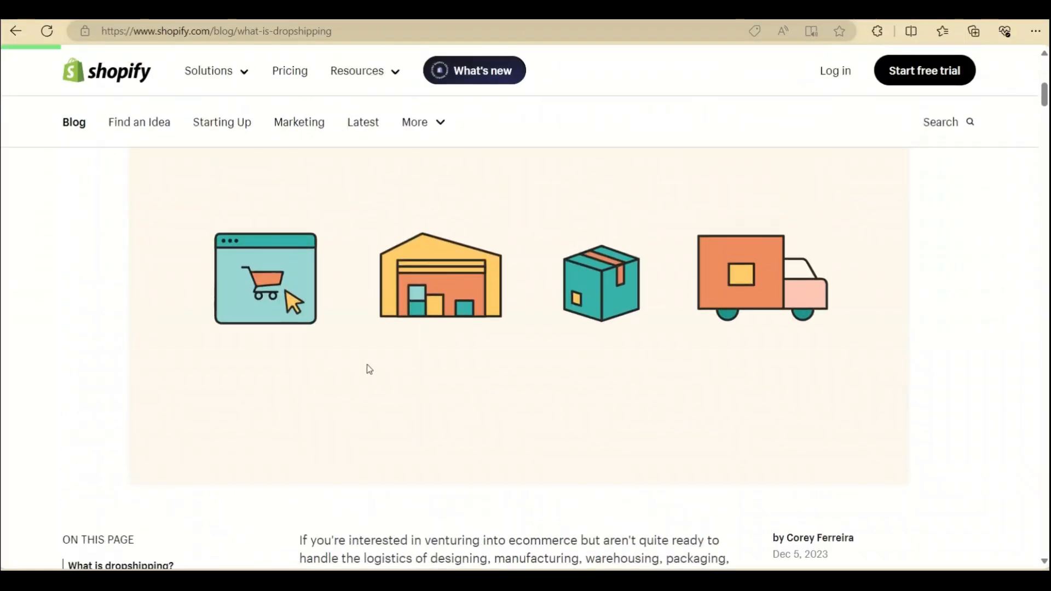
scroll("down", 3)
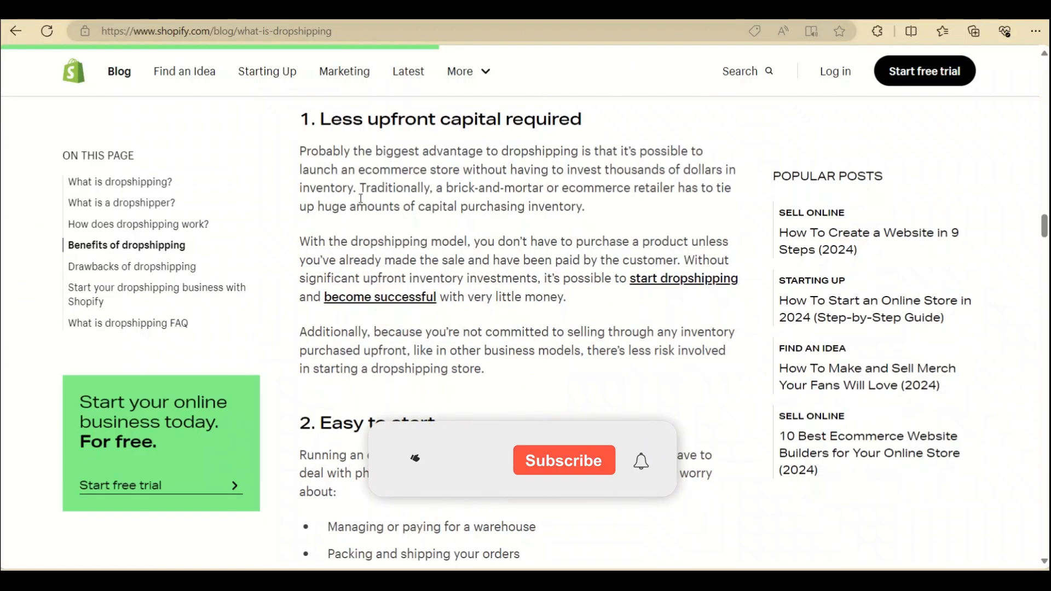